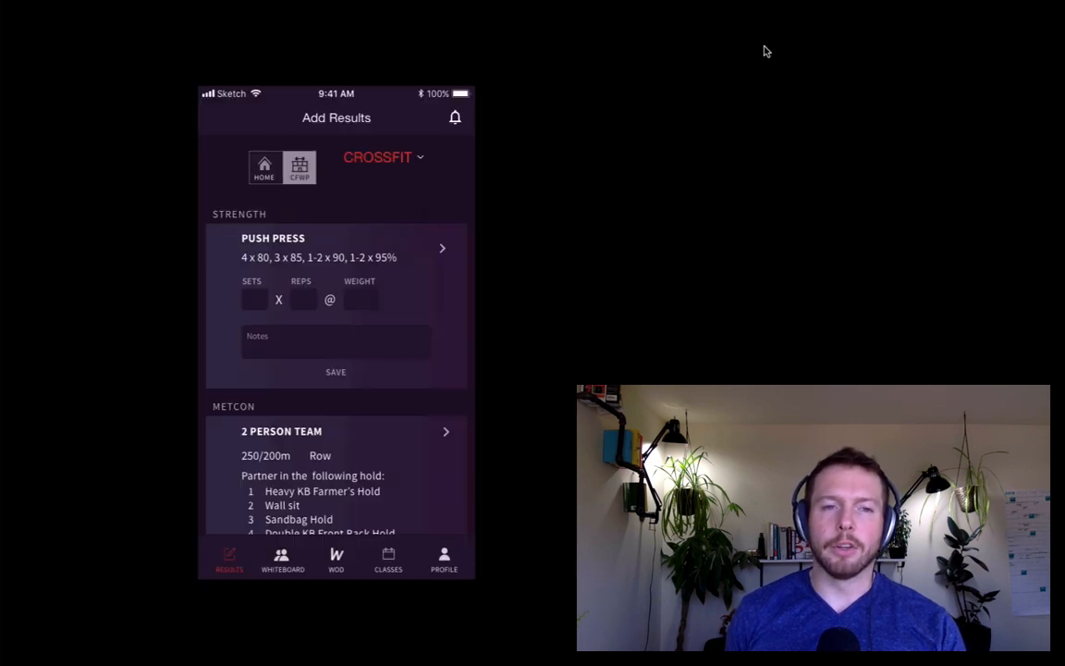
In the prototype, switch to Open Gym, pick the Lifting category and enter 'Push press'.
left_click(381, 155)
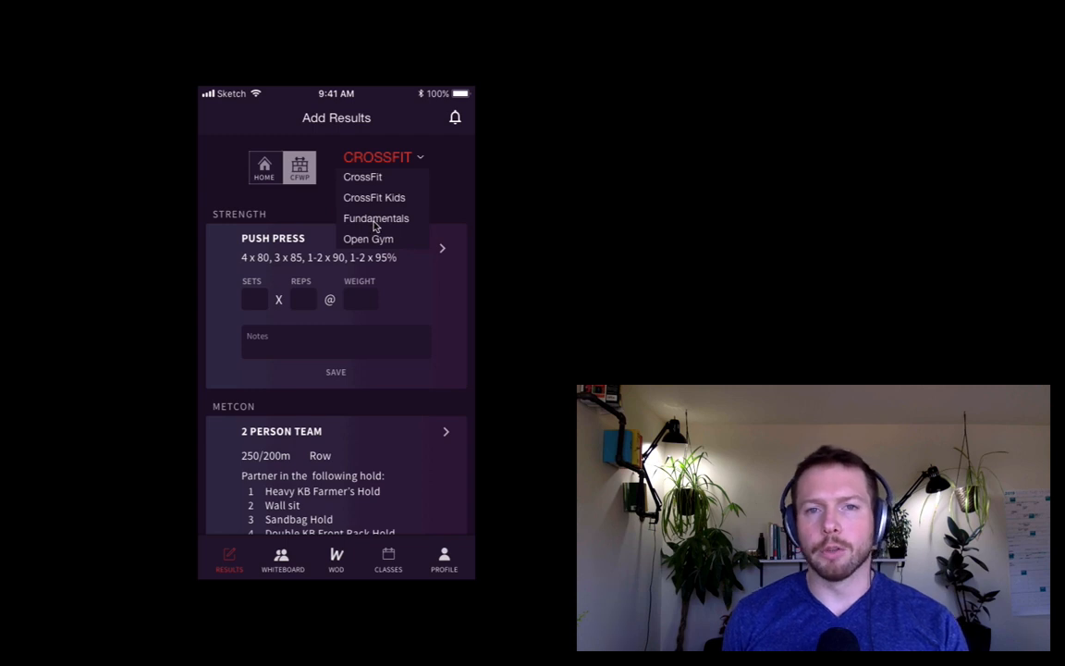
left_click(368, 239)
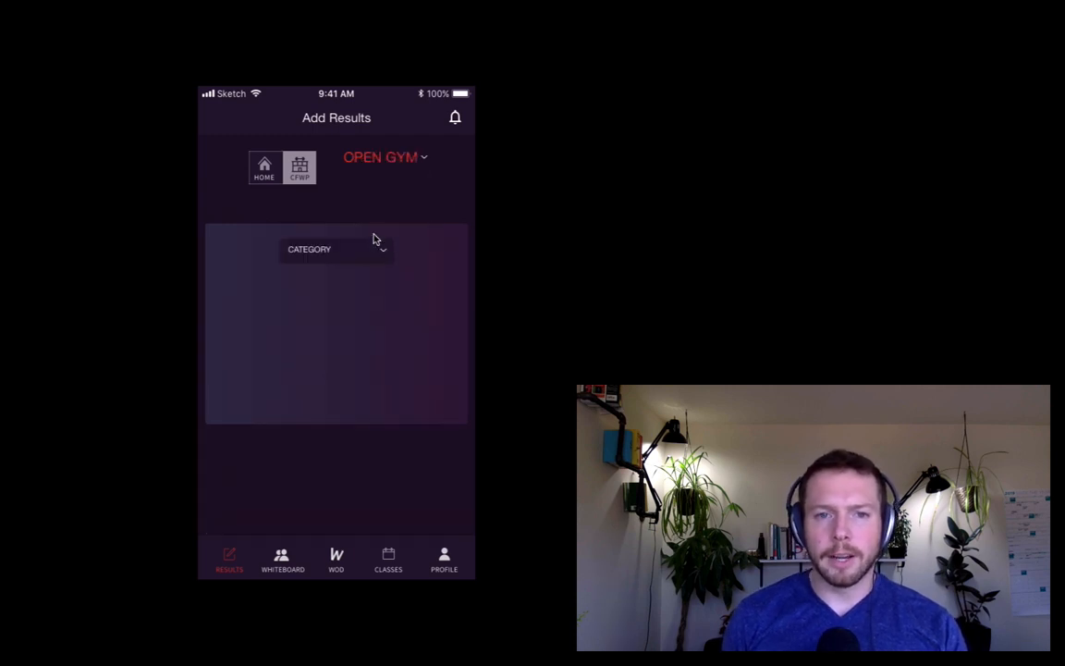
left_click(337, 248)
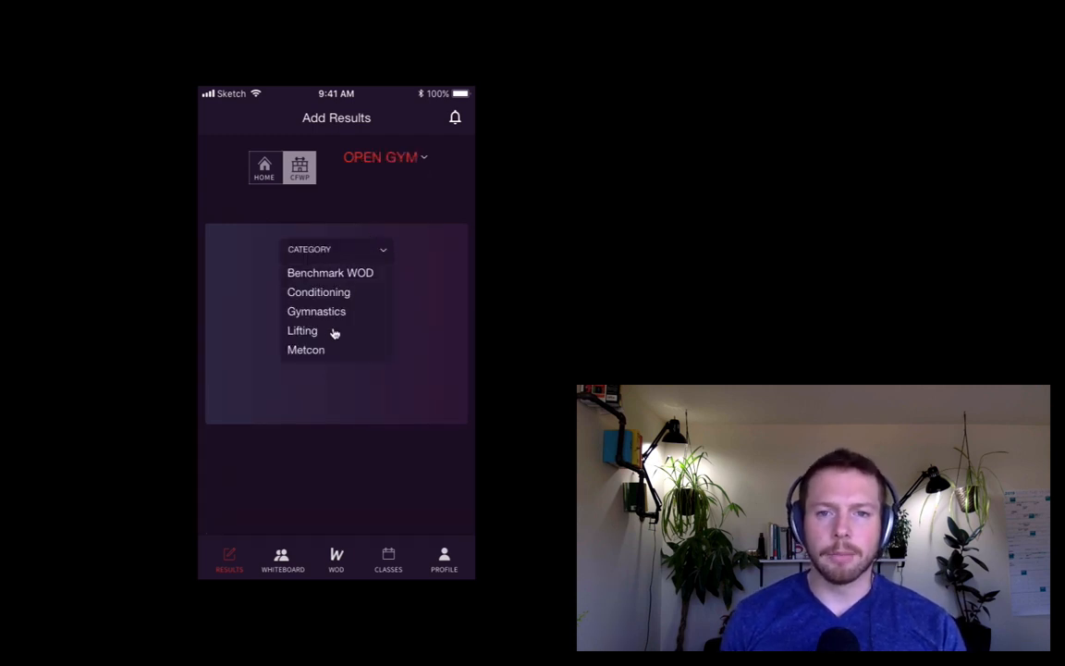
left_click(302, 329)
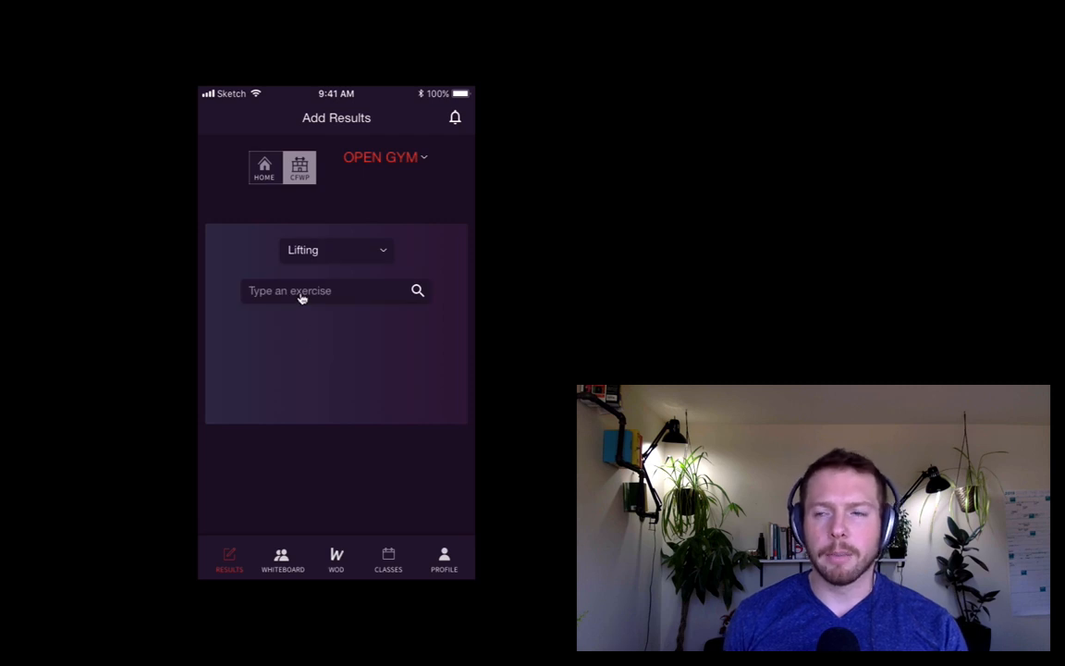
type("Push press")
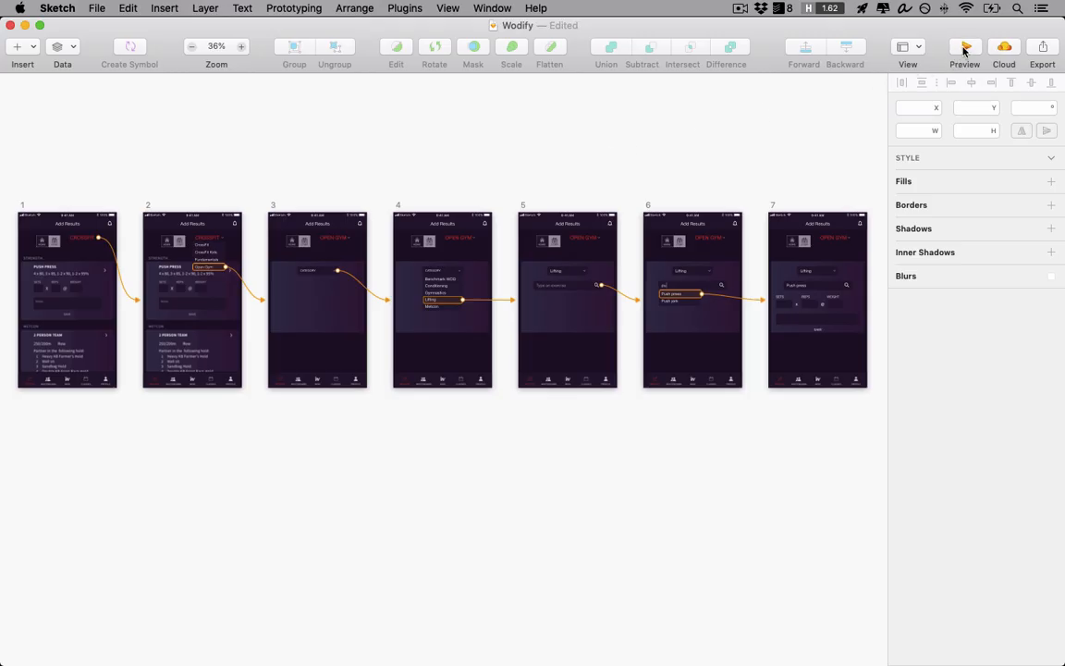
left_click(966, 46)
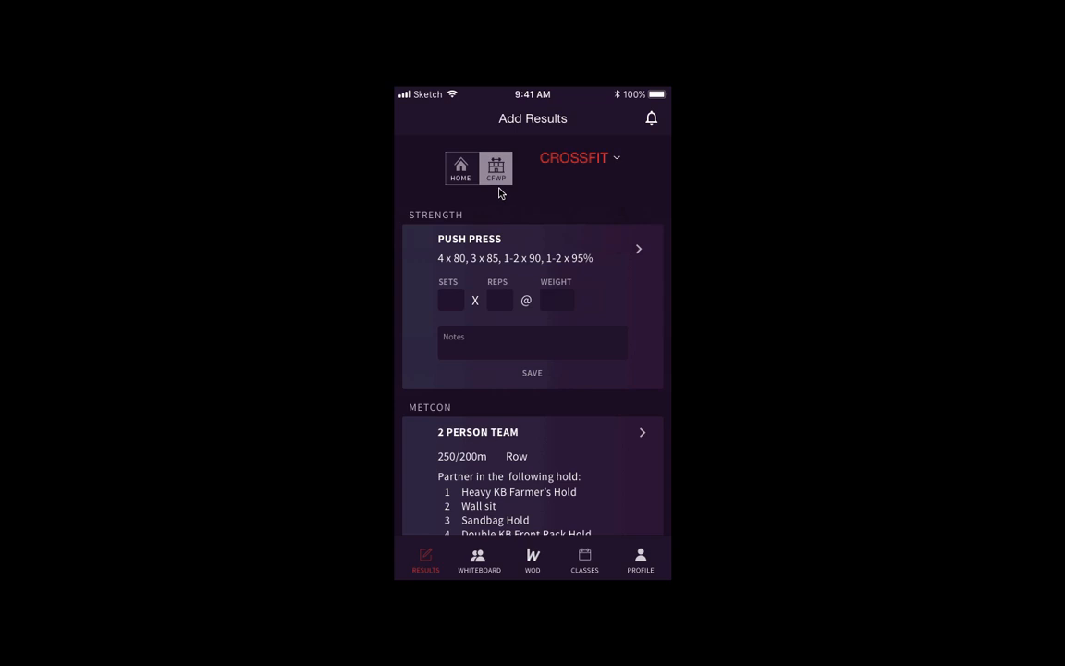
mouse_move(590, 163)
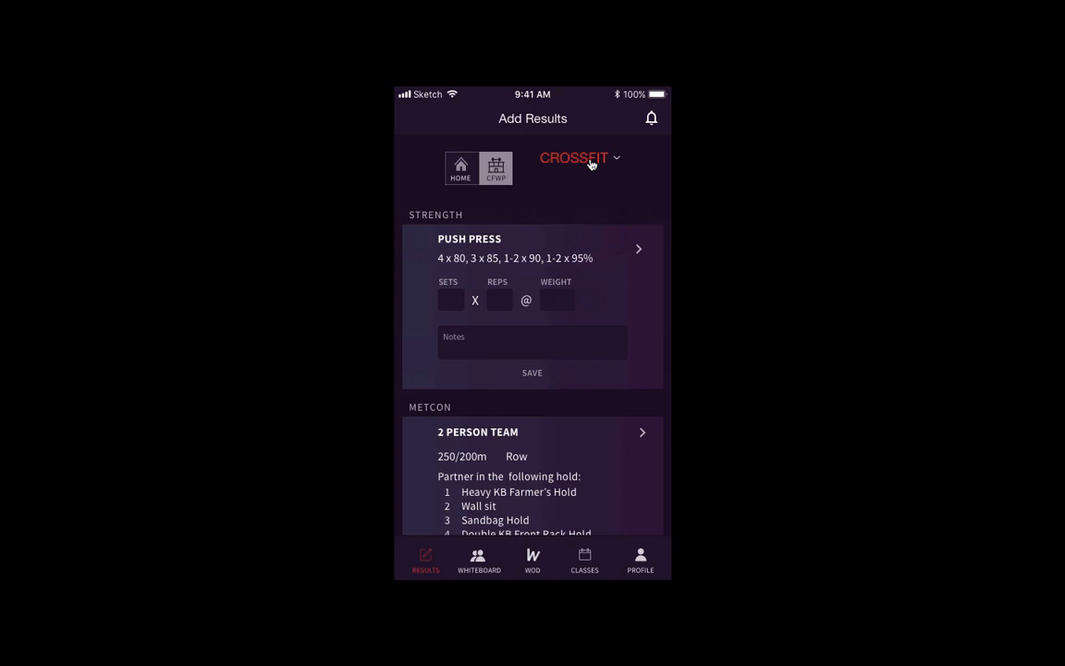
mouse_move(518, 418)
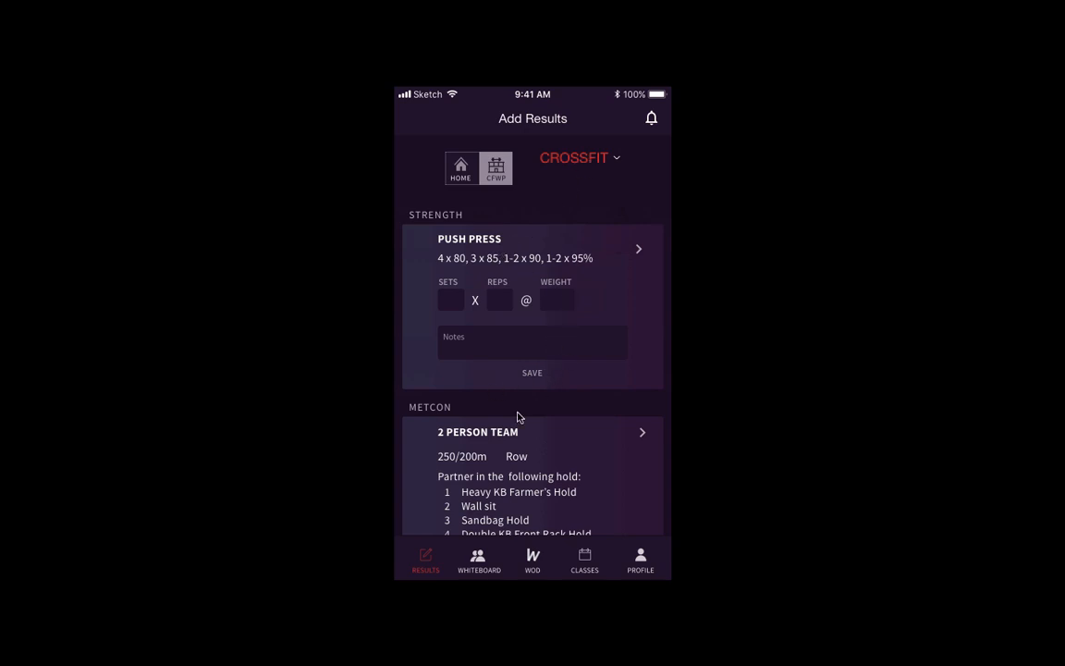
mouse_move(529, 466)
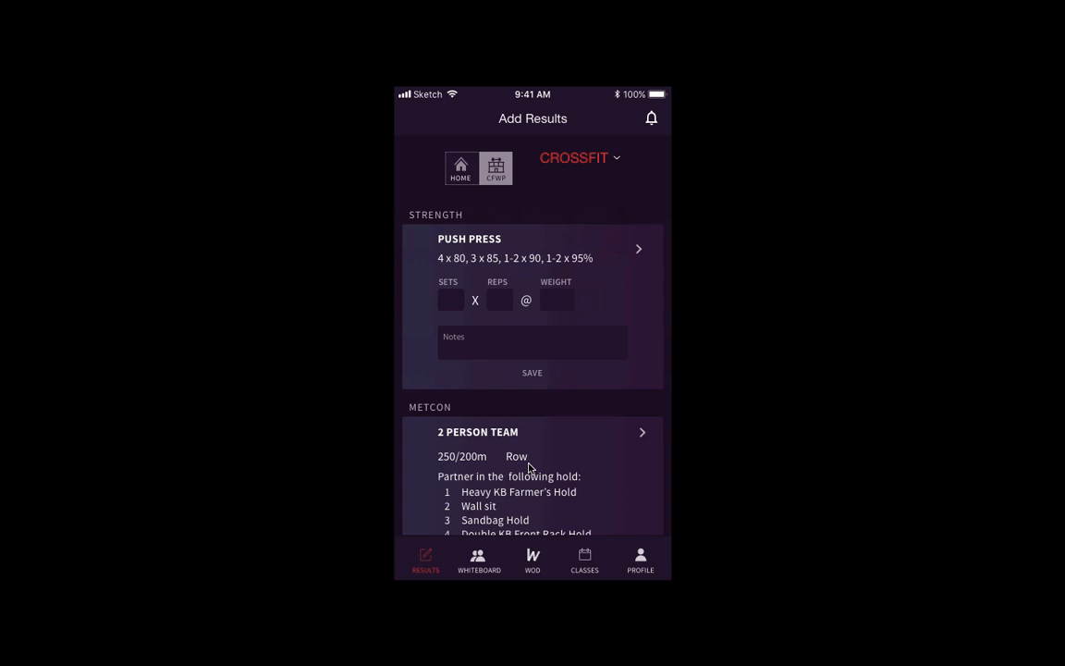
mouse_move(573, 159)
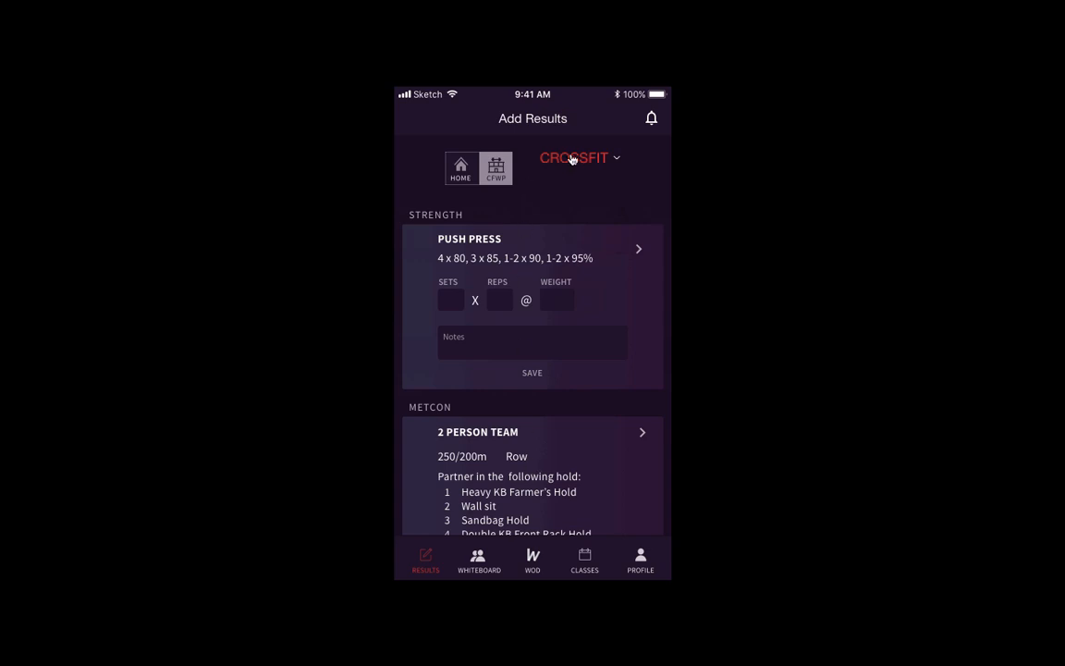
left_click(577, 158)
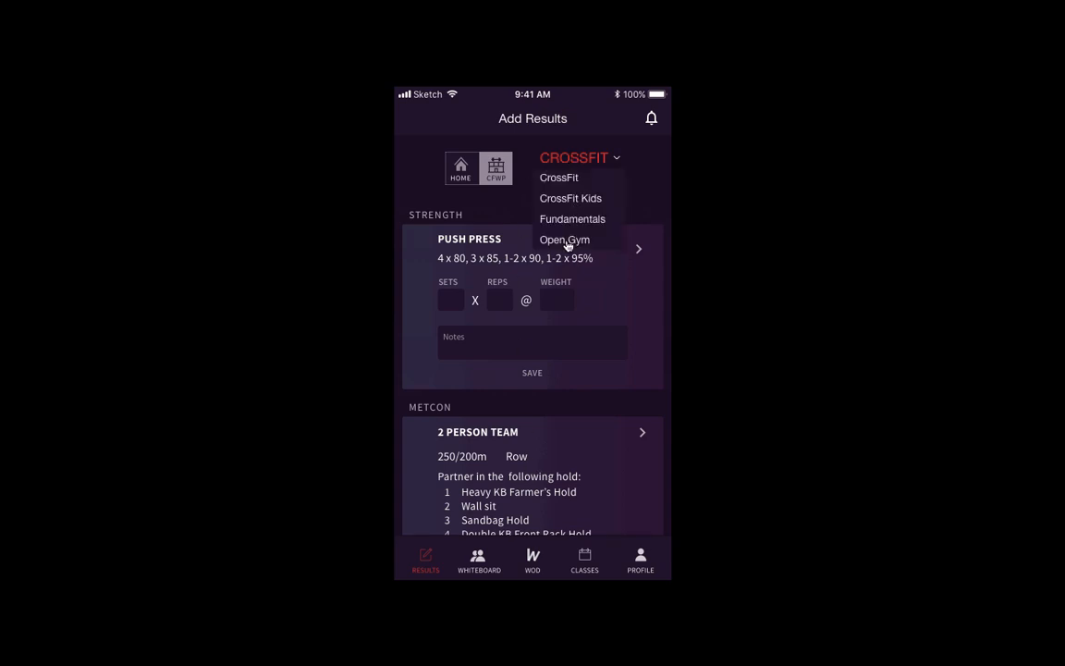
left_click(564, 240)
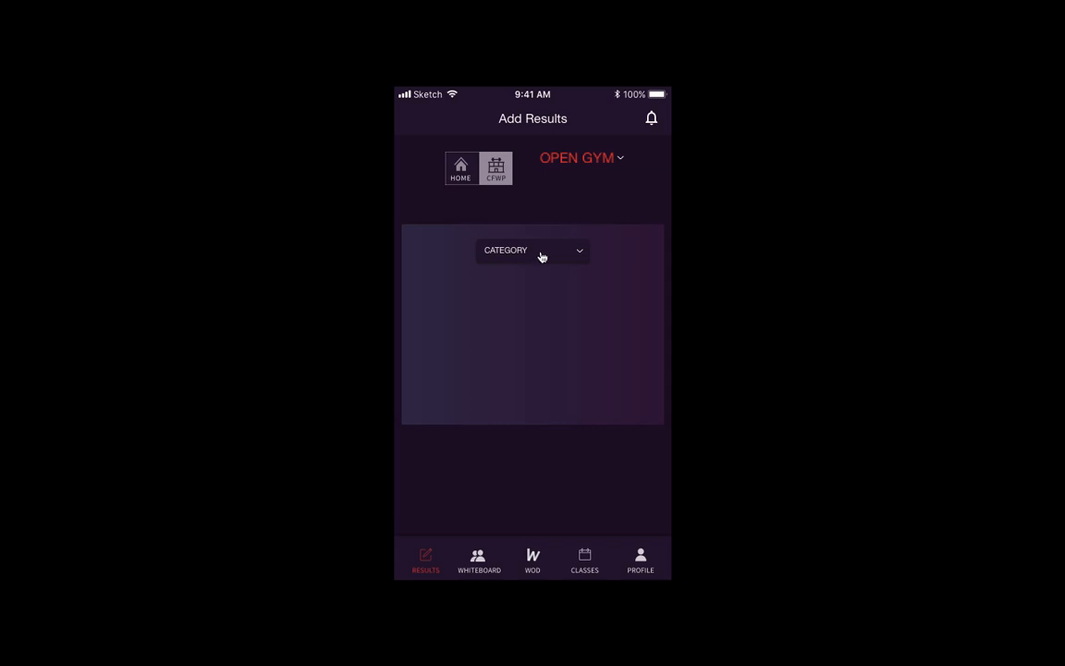
left_click(533, 251)
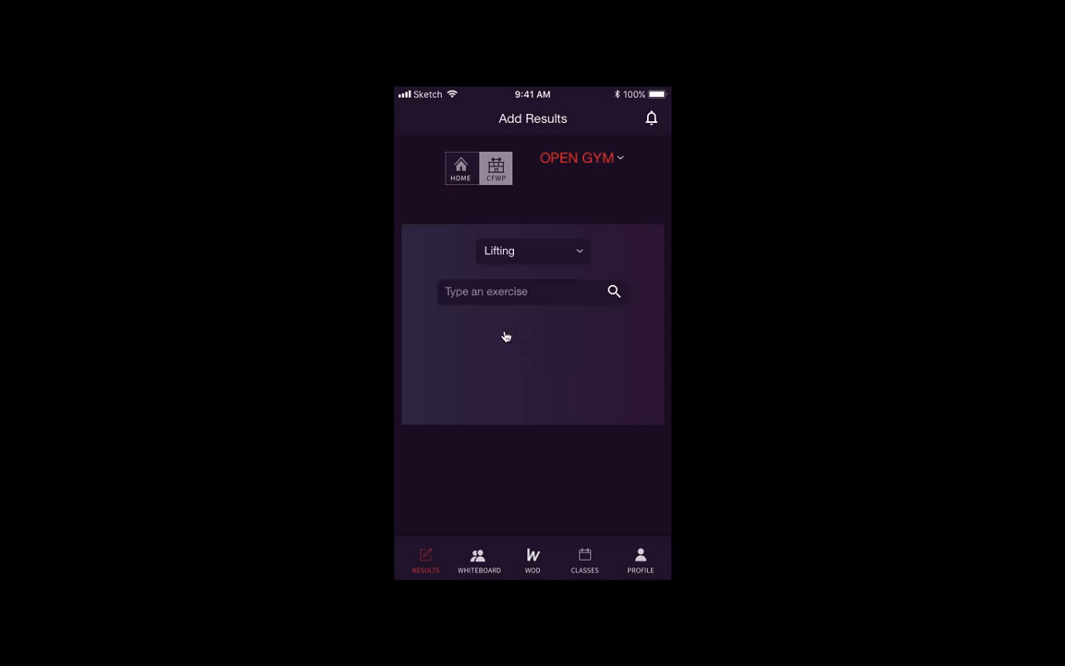
type("Push press")
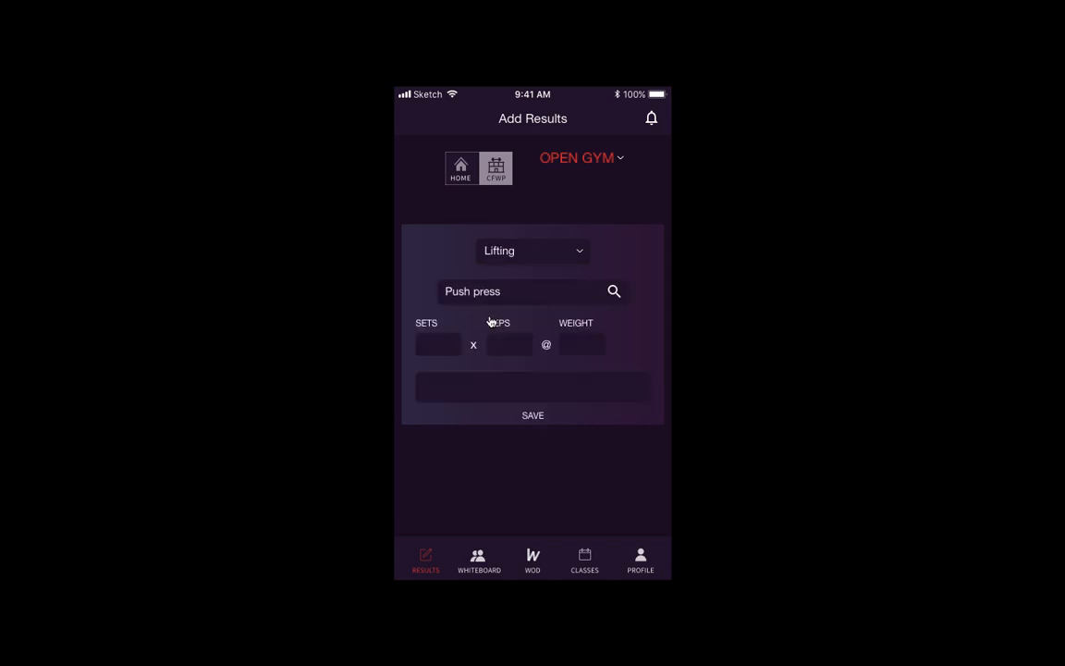
mouse_move(442, 342)
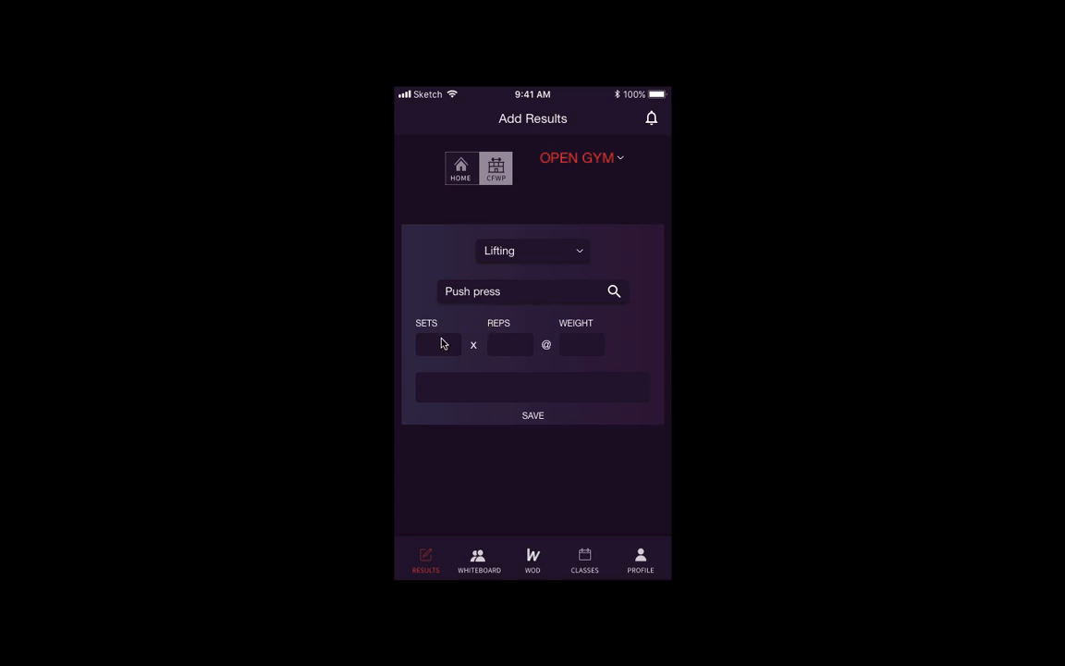
mouse_move(507, 349)
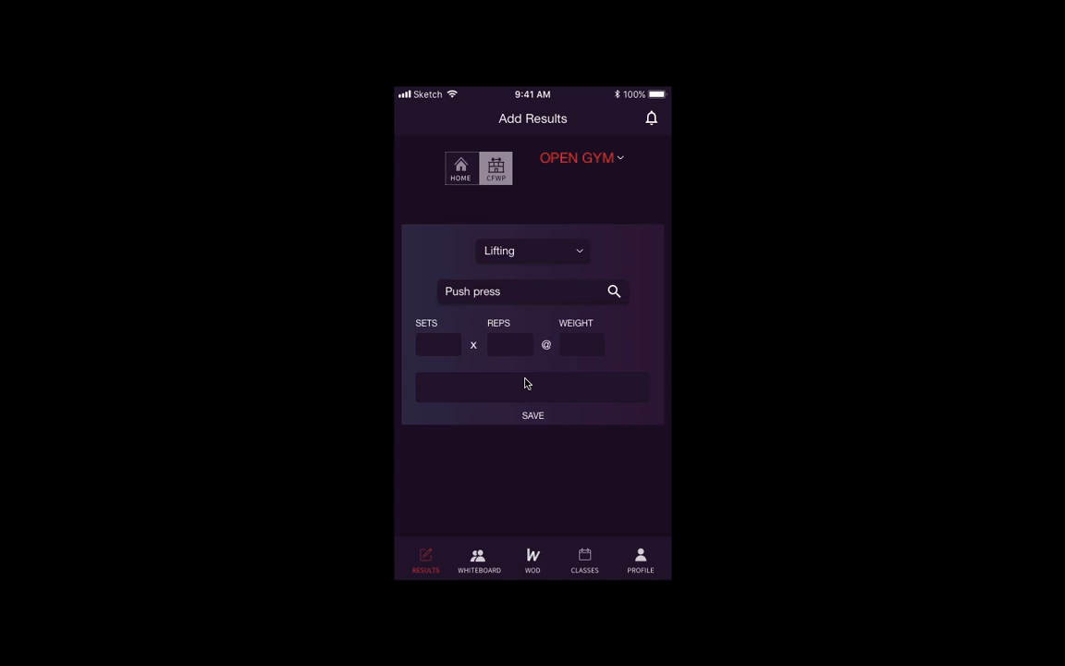
mouse_move(533, 414)
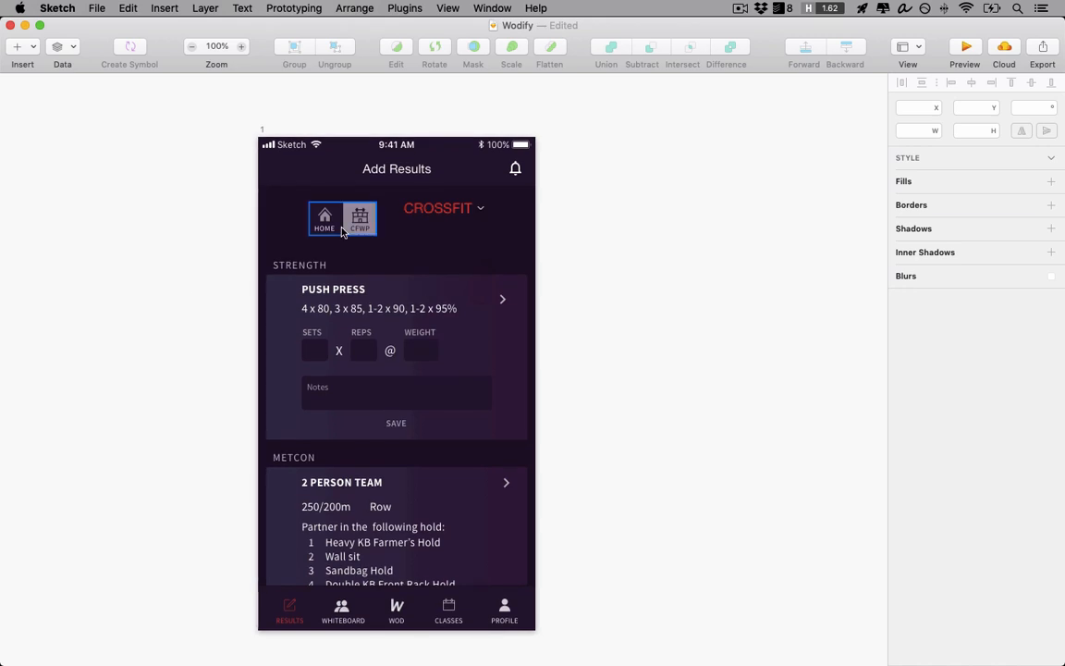
Remove the home/gym icons and the strength and metcon workout cards from the artboard.
left_click(444, 207)
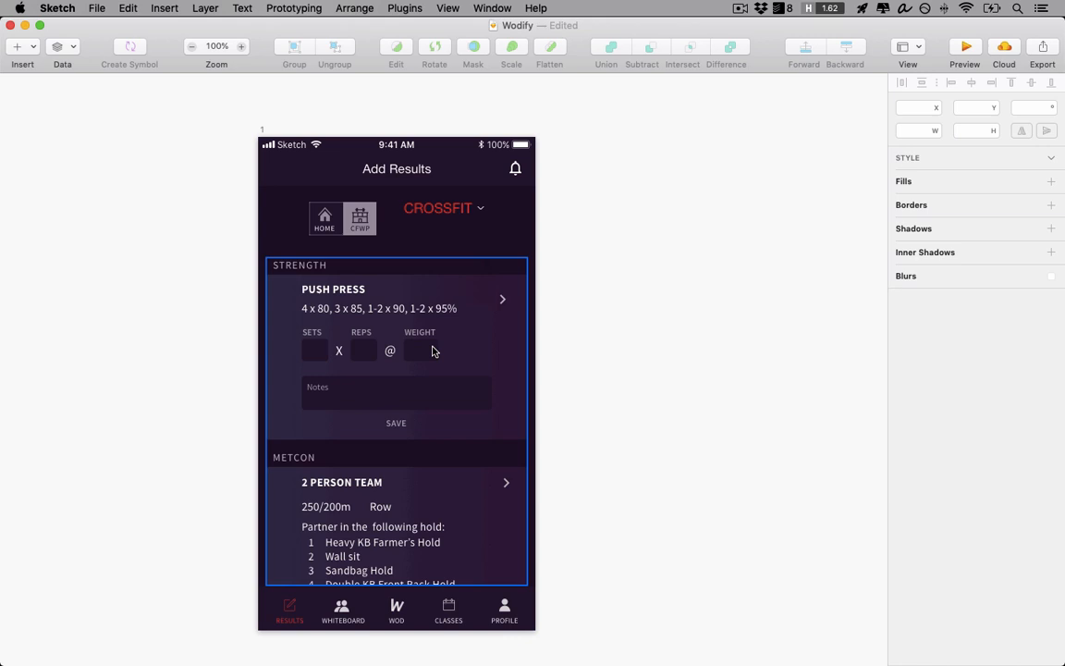
left_click(395, 361)
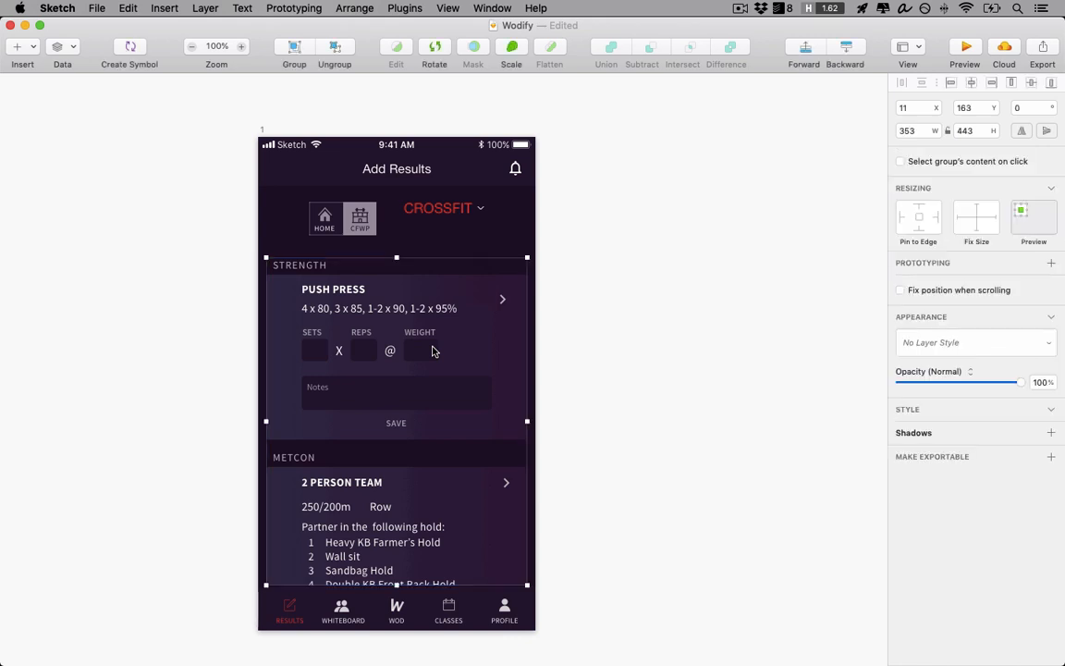
left_click(343, 218)
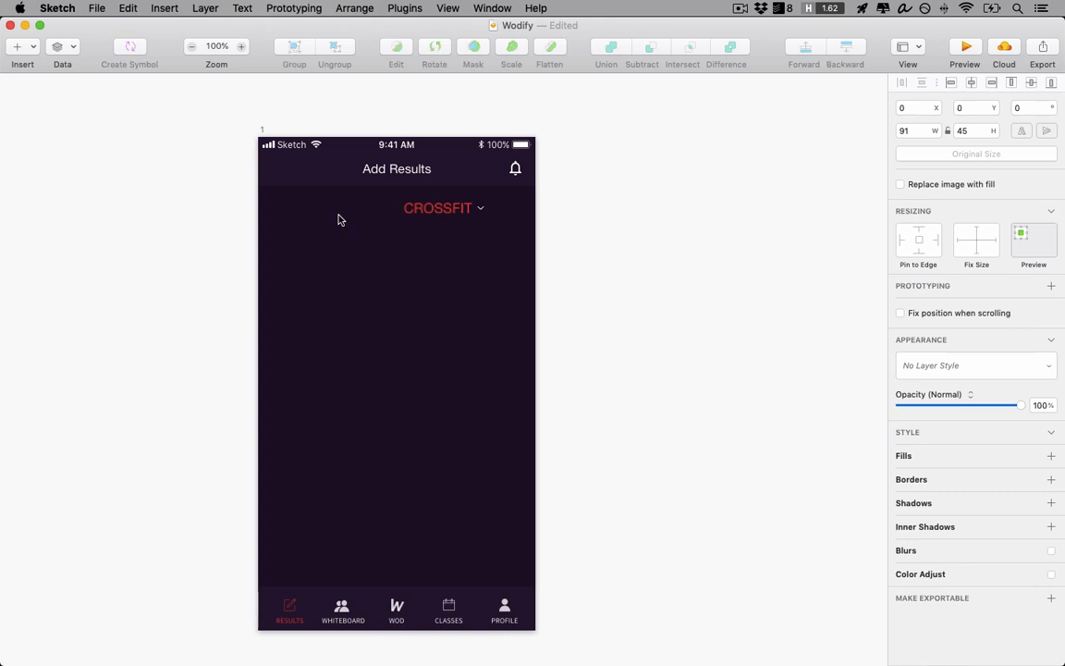
left_click(437, 207)
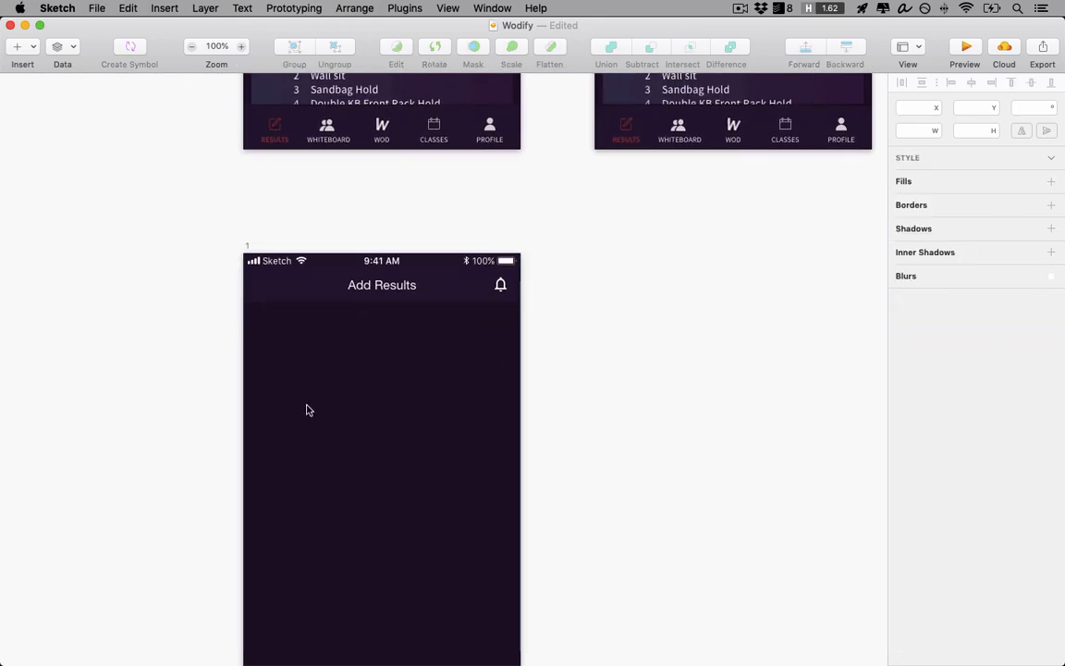
Add the program-names text layer, center it and set its font size to 20.
left_click(355, 355)
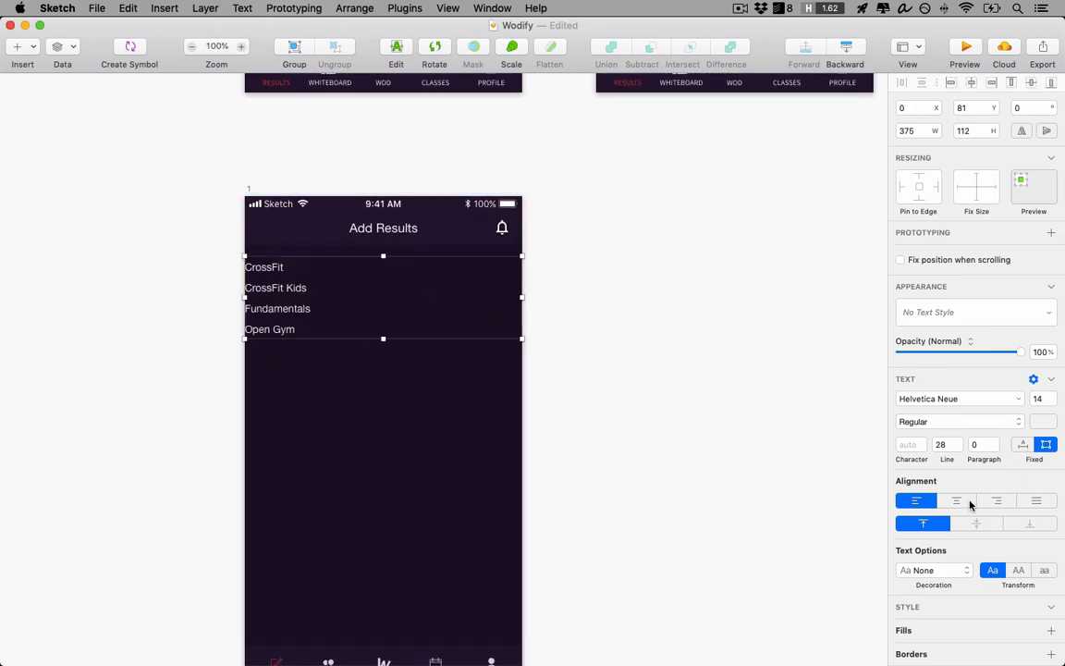
left_click(956, 500)
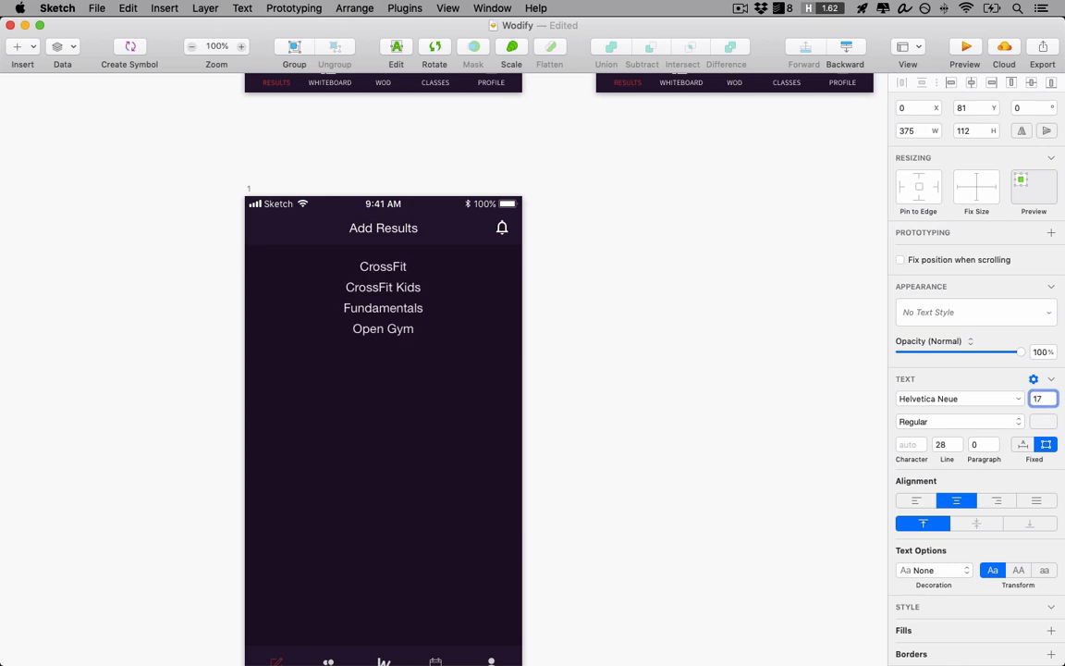
type("20")
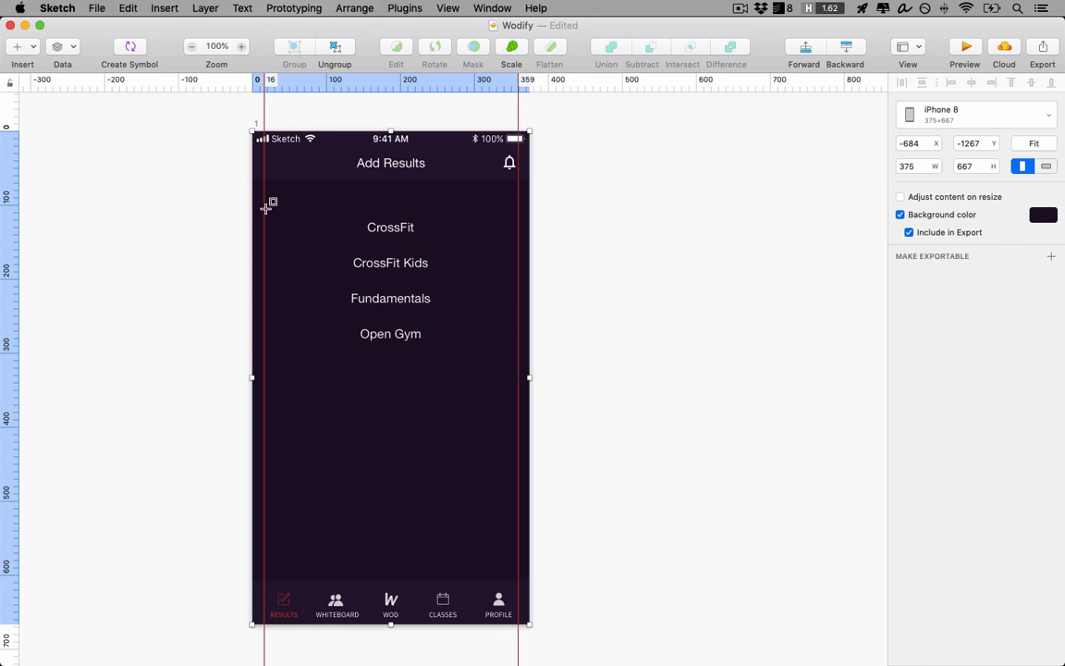
Add purple button rectangles behind CrossFit, CrossFit Kids, Fundamentals and Open Gym.
left_click(391, 225)
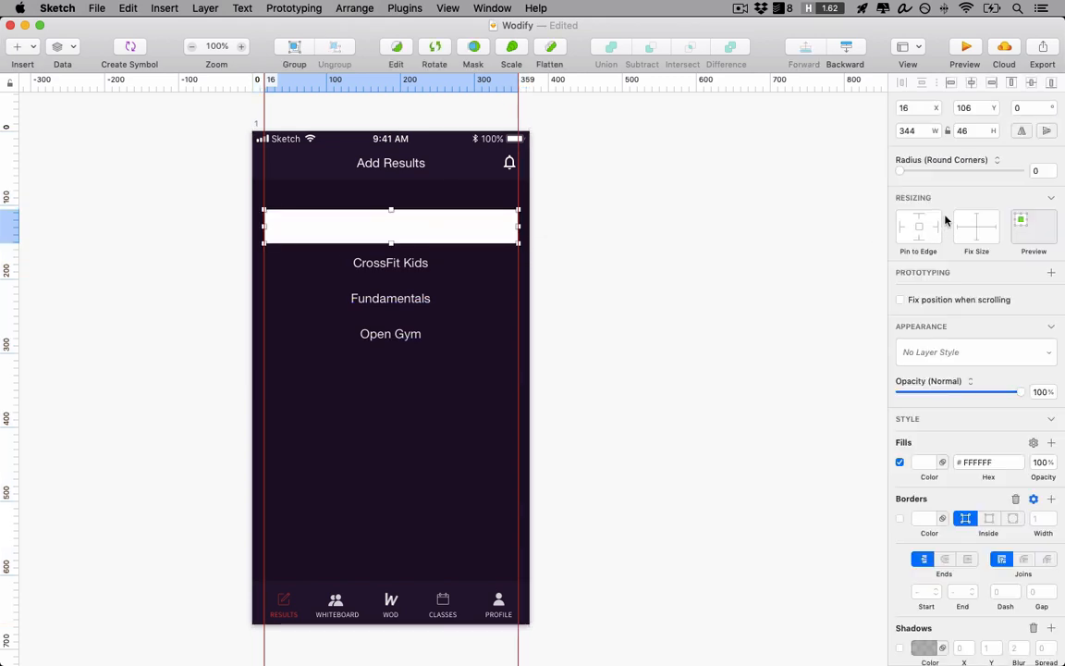
left_click(971, 129)
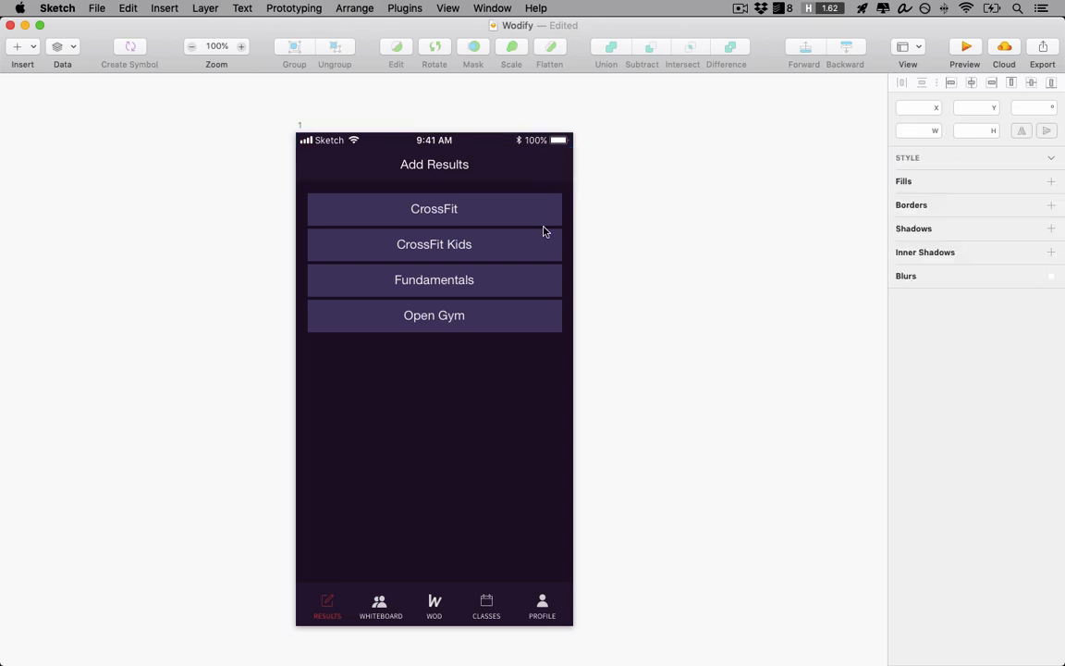
left_click(485, 606)
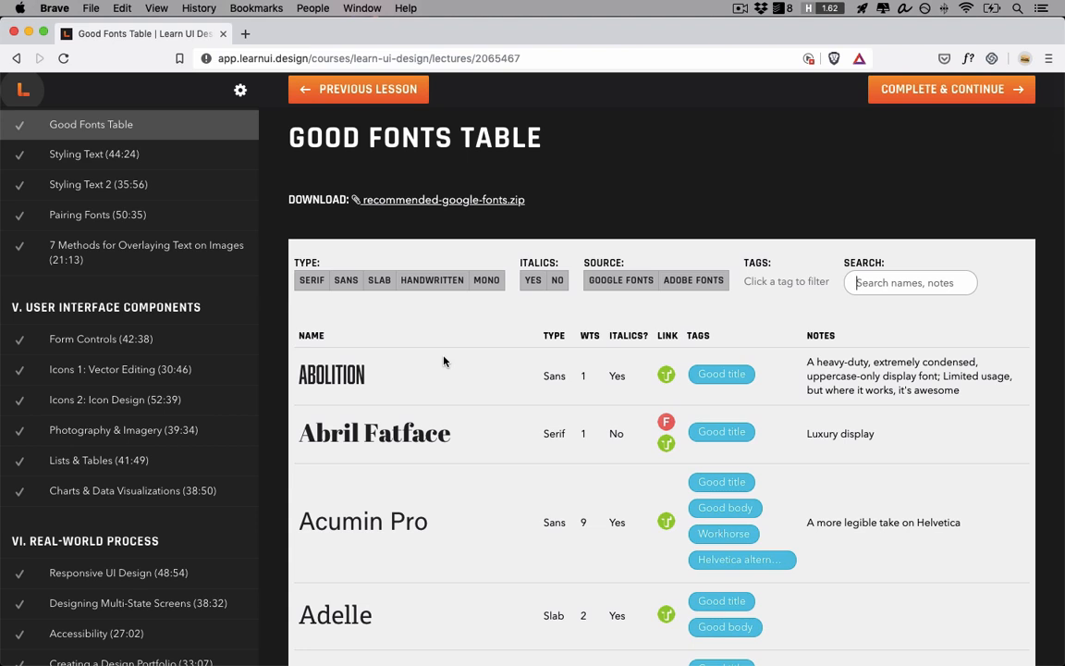
mouse_move(749, 328)
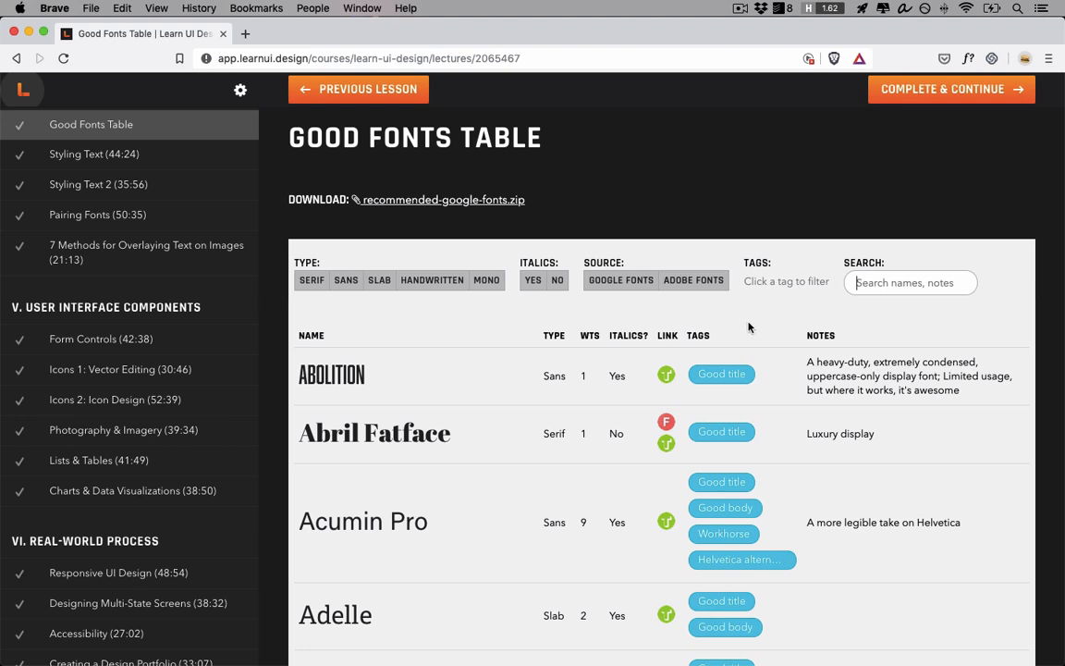
mouse_move(351, 379)
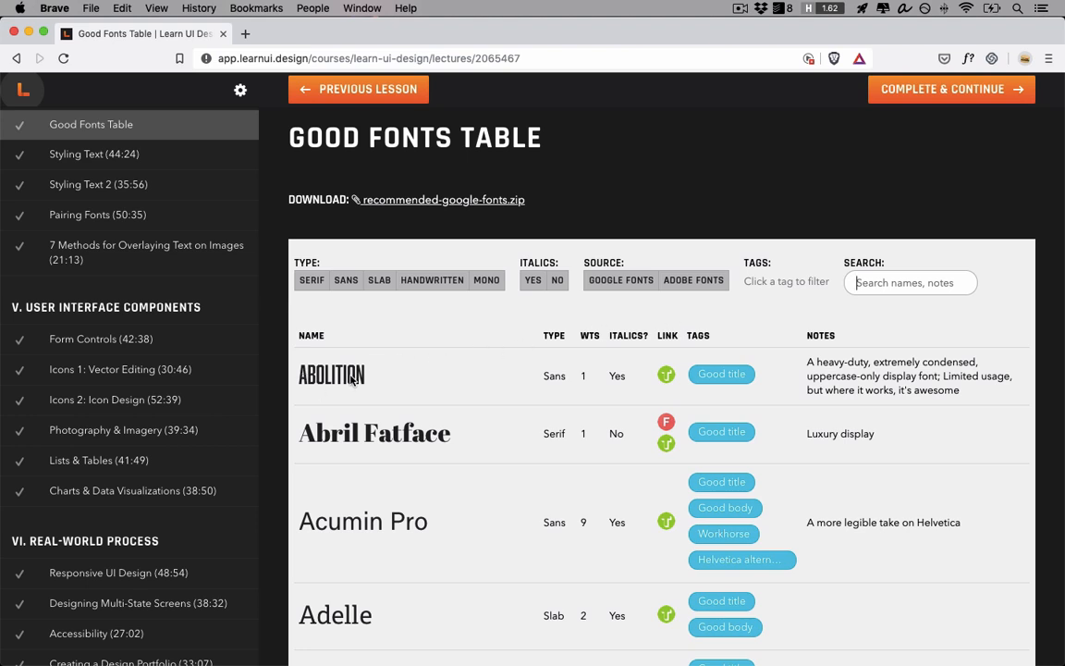
Search the Good Fonts Table for squared-off fonts and browse the results.
type("so")
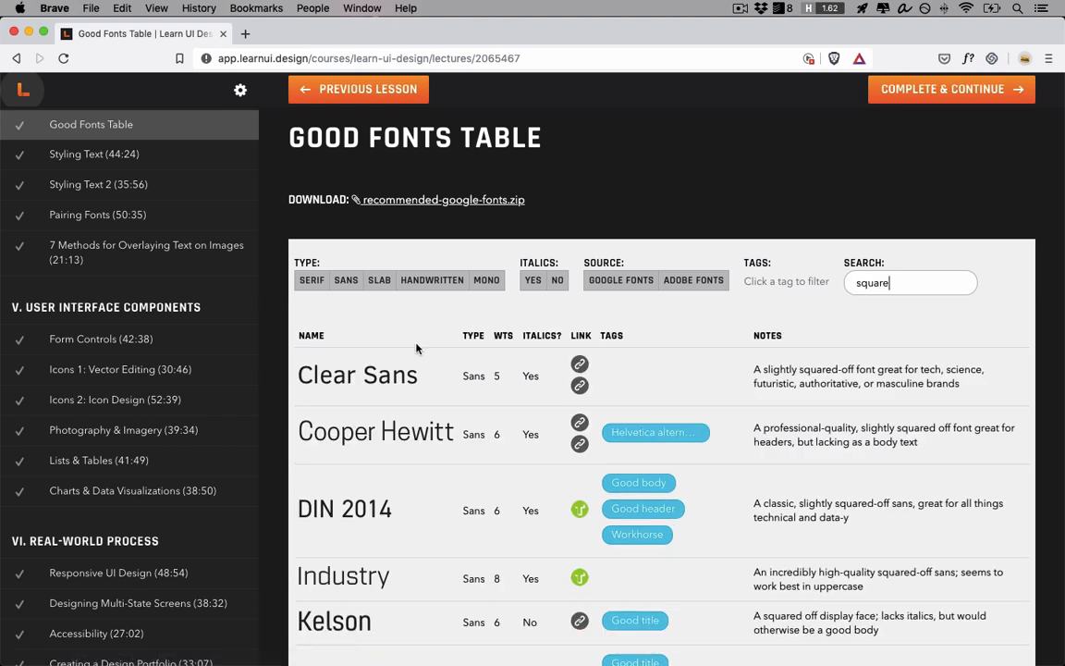
scroll("down", 3)
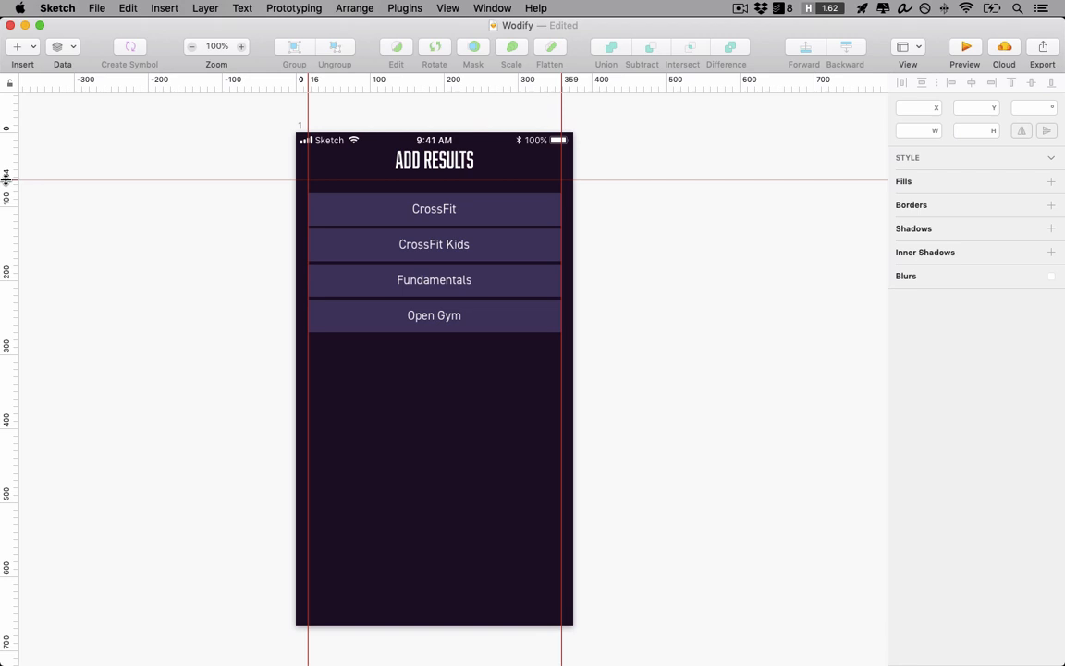
Preview condensed display fonts on the ADD RESULTS title, then deselect.
left_click(433, 159)
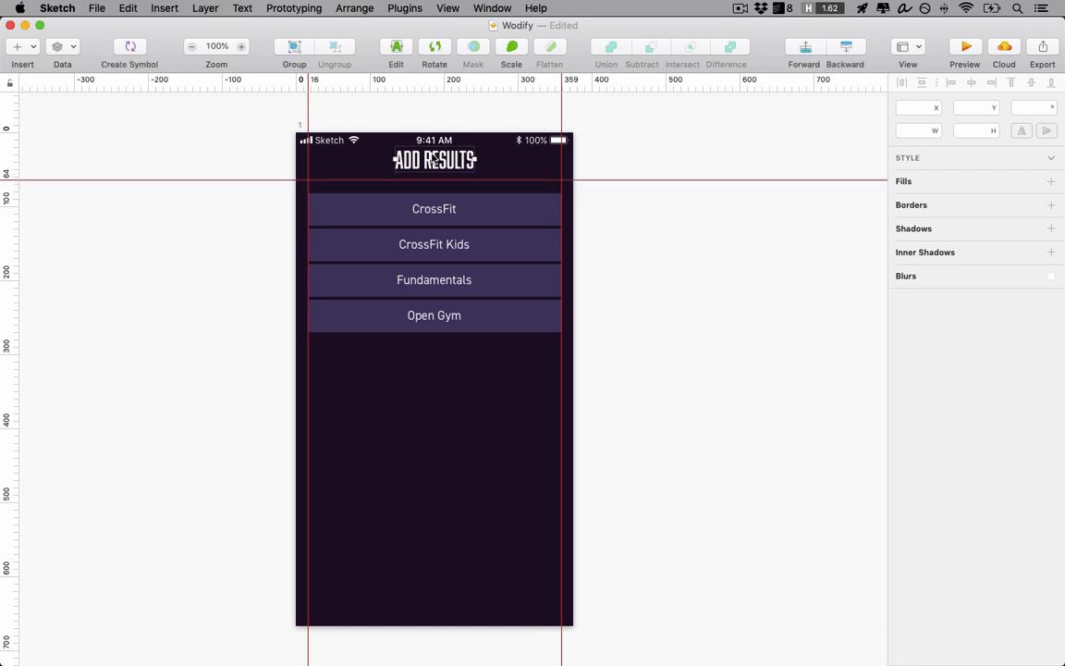
left_click(433, 159)
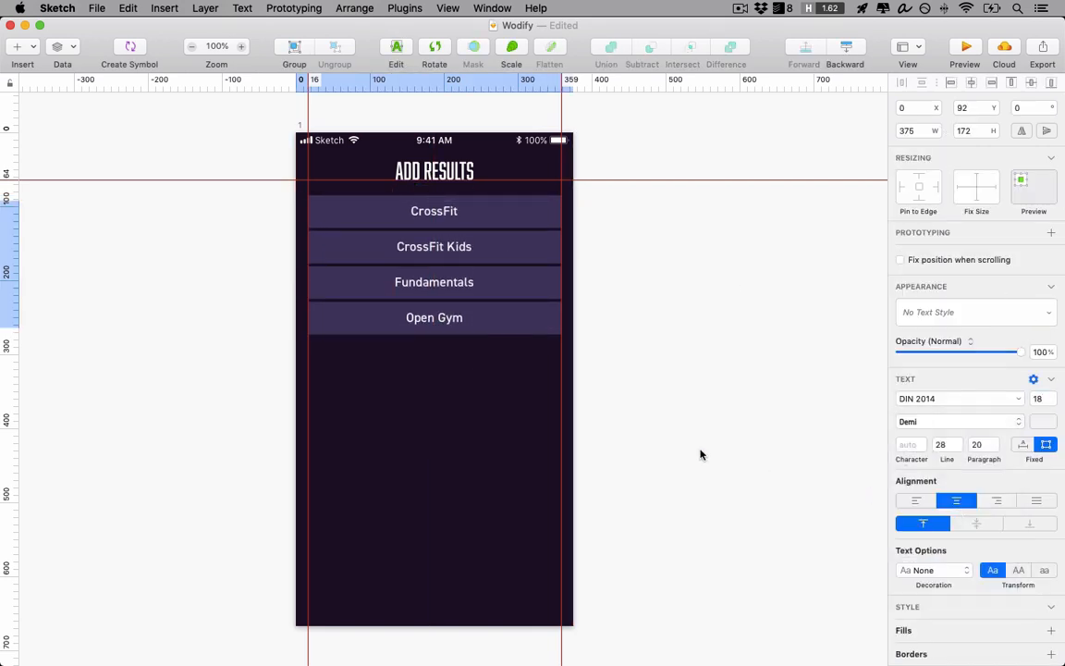
left_click(701, 455)
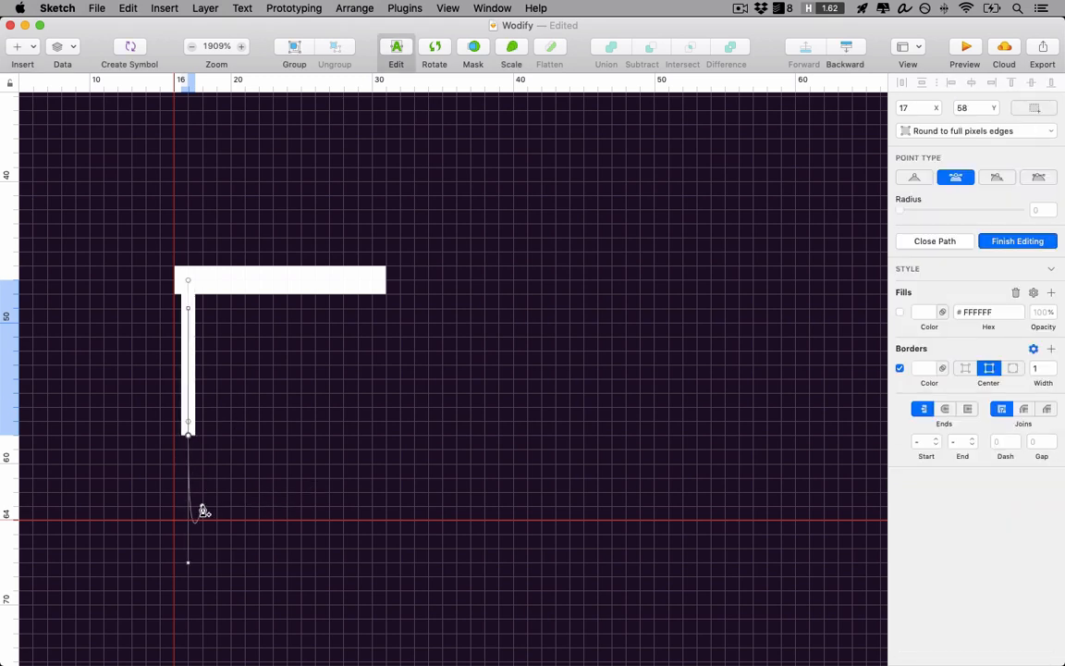
Add a point to the white back-arrow vector path.
left_click(1017, 241)
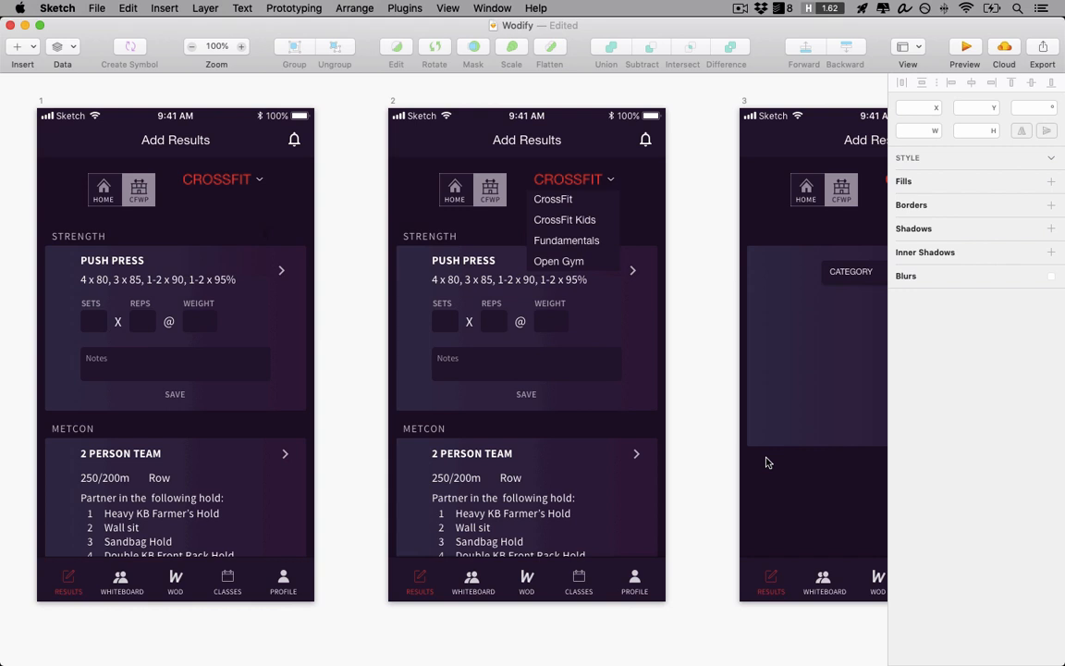
mouse_move(636, 175)
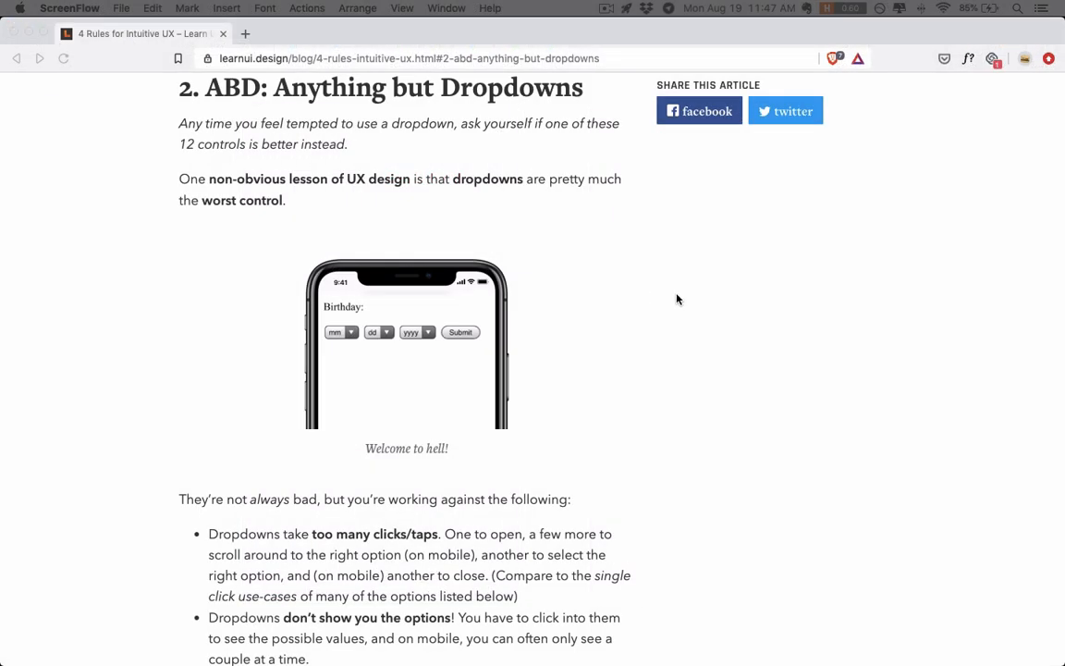
Scroll the 4 Rules for Intuitive UX article to the typeahead-for-many-options section.
scroll("down", 3)
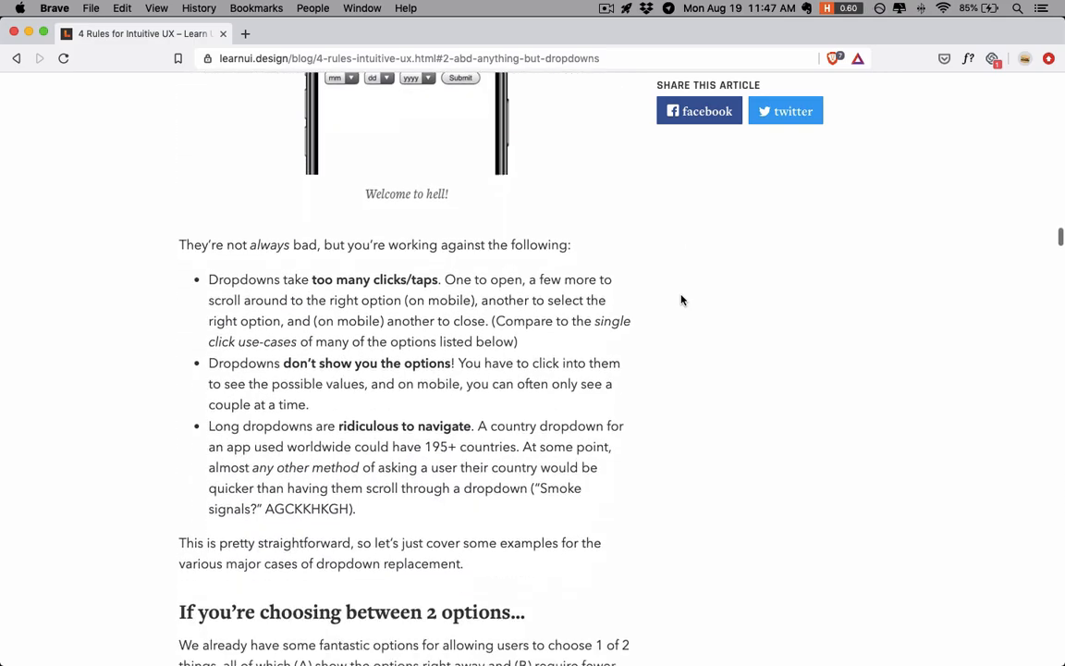
scroll("down", 3)
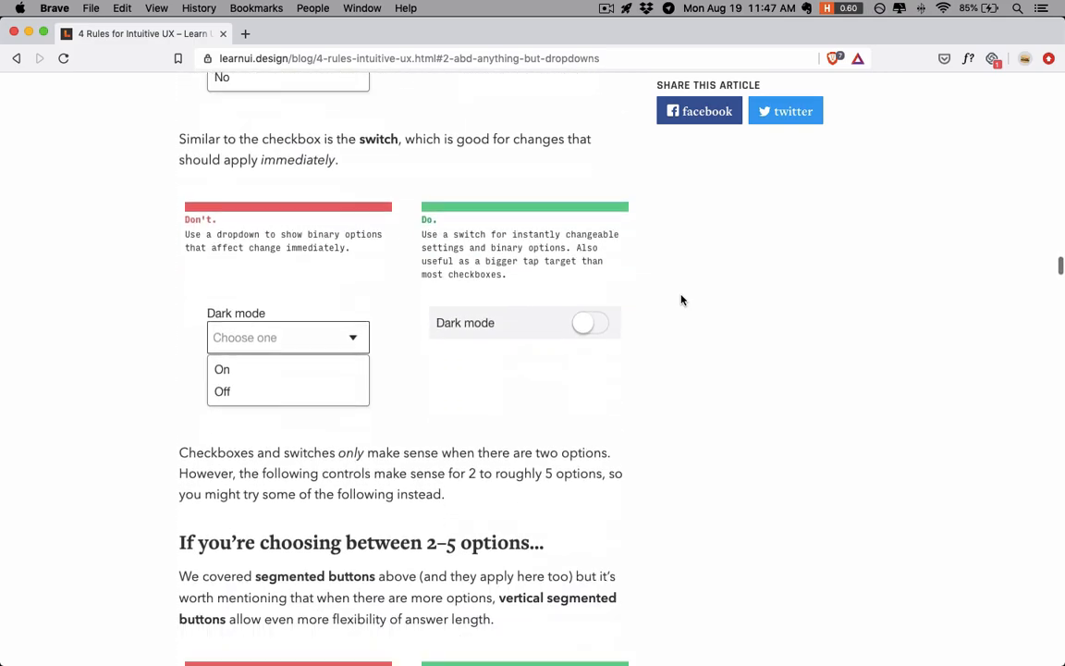
scroll("down", 3)
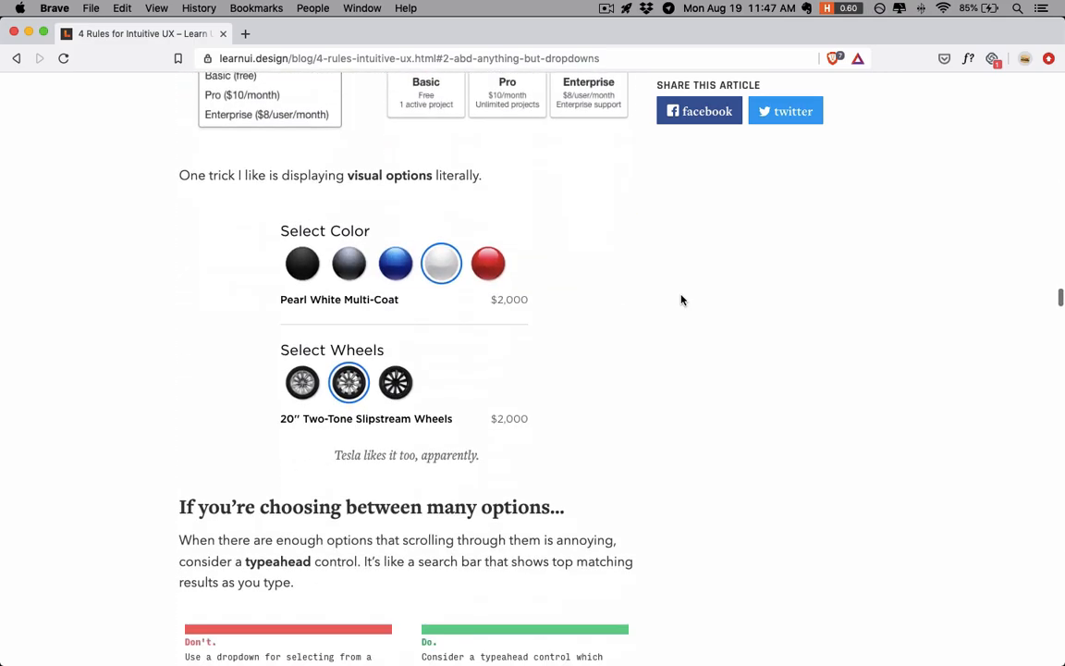
scroll("down", 3)
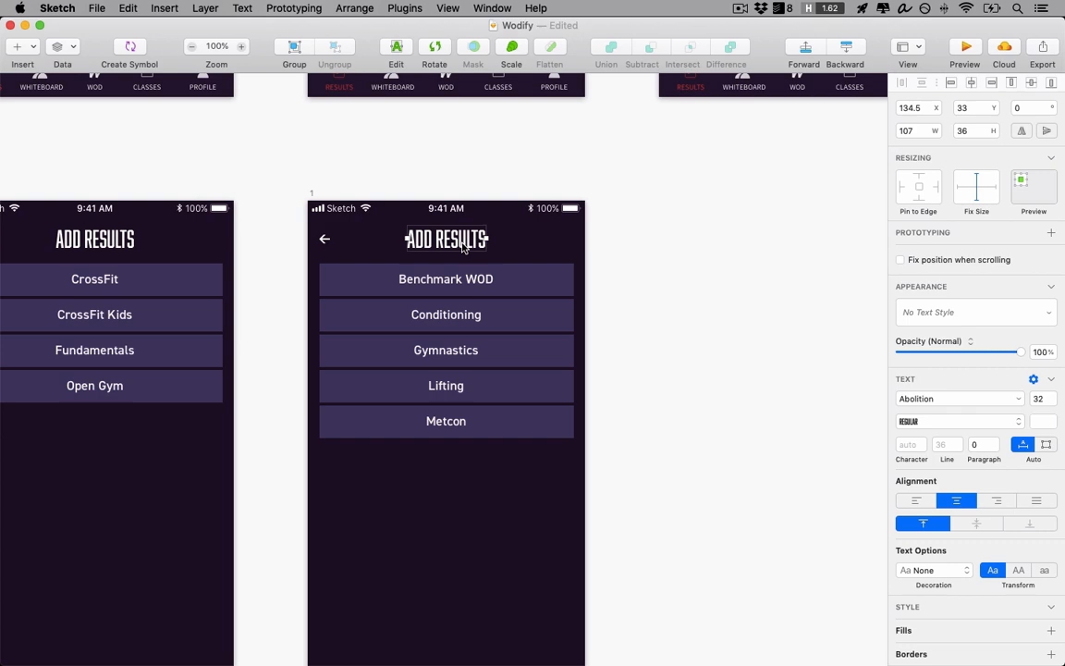
Retitle the duplicated artboard 'CHOOSE CATEGORY' and continue to the Choose Lift screen.
type("CHOOSE CATEGORY")
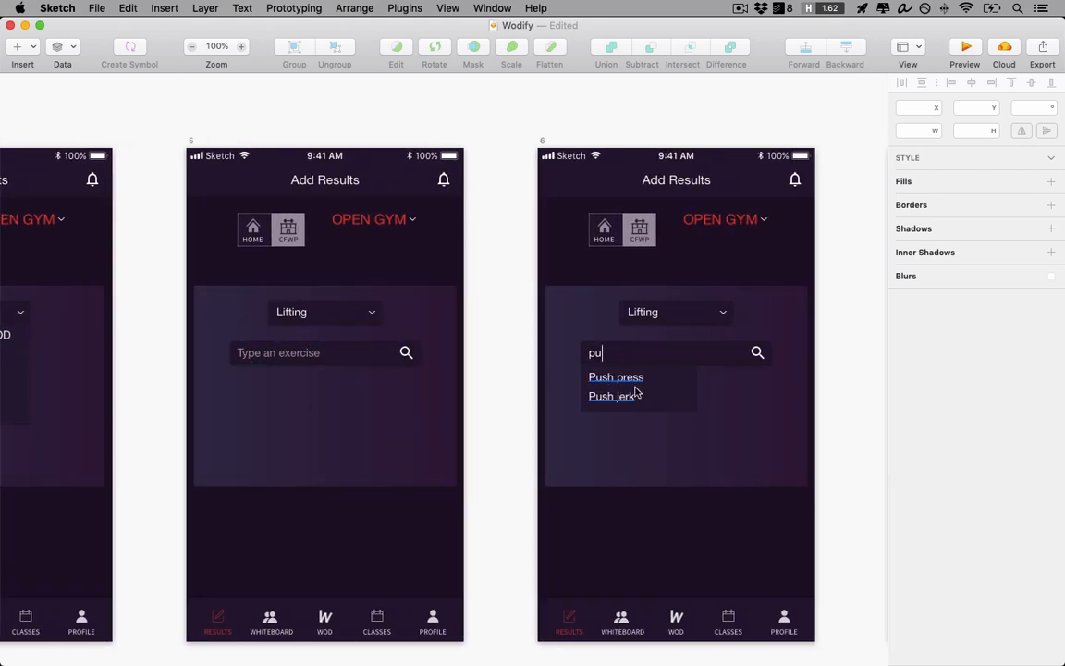
left_click(676, 351)
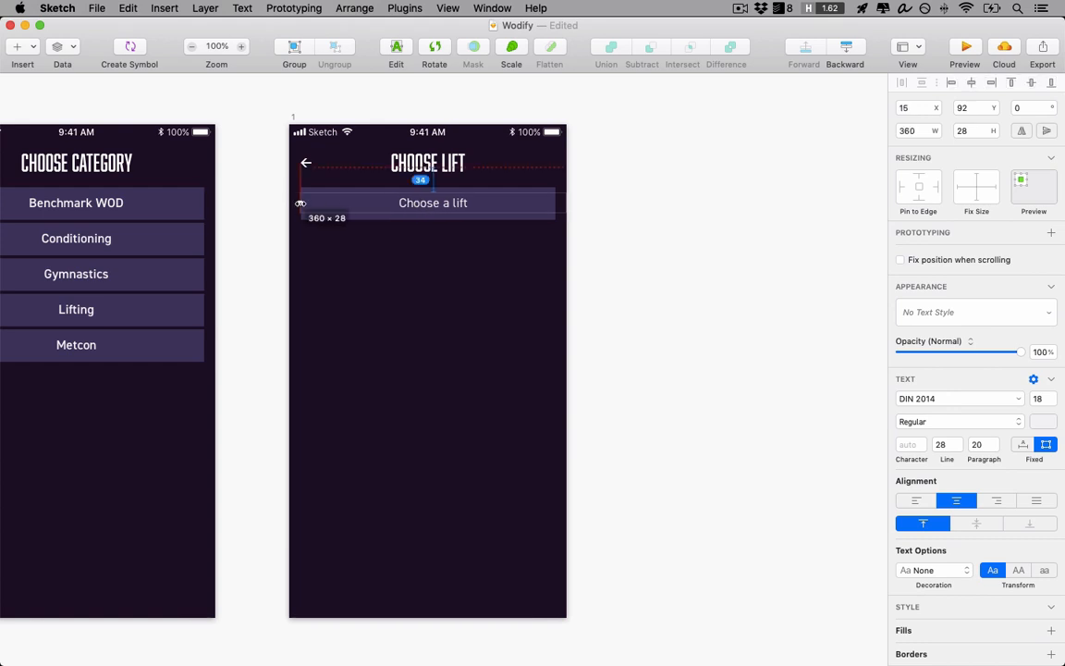
Left-align the 'Choose a lift' placeholder and retype the list rows as Deadlift and Bench Press.
left_click(915, 499)
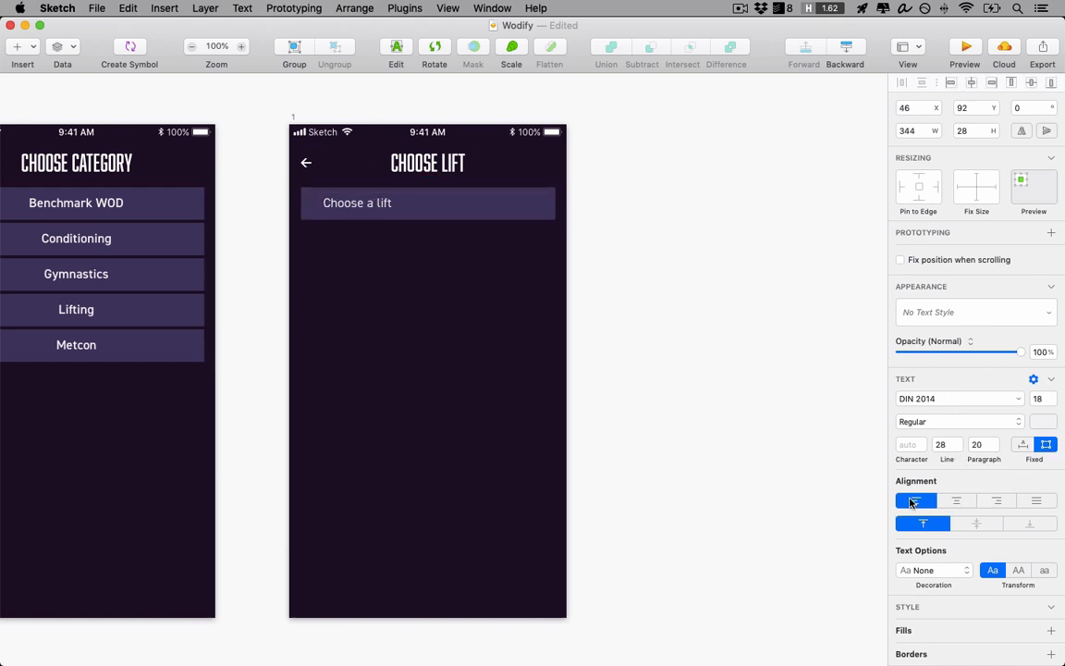
left_click(915, 499)
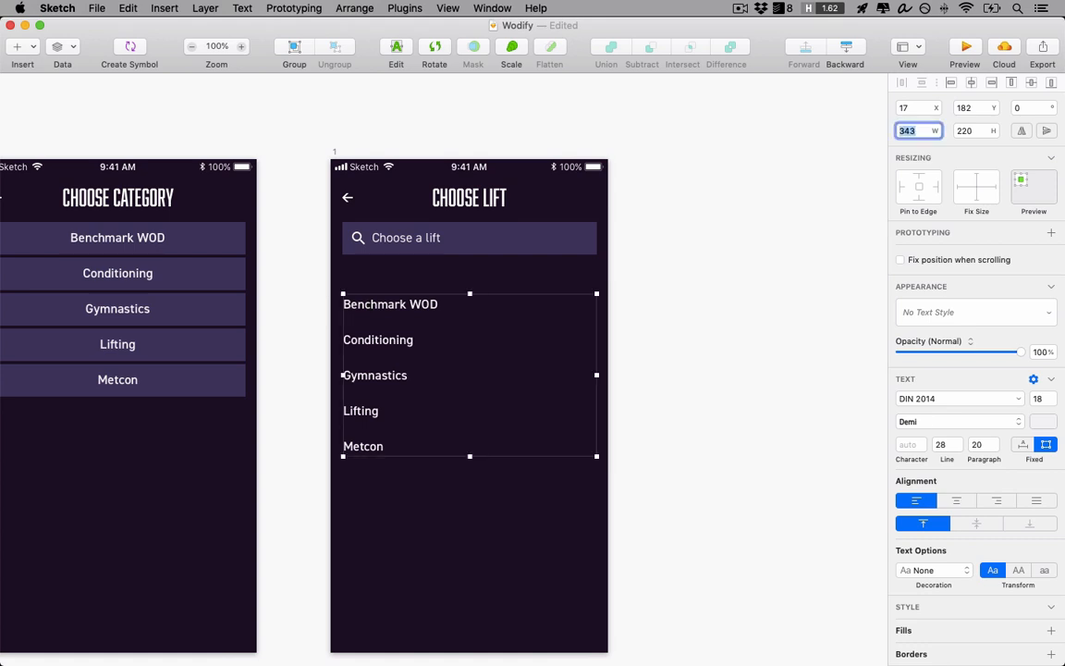
type("Deadlift")
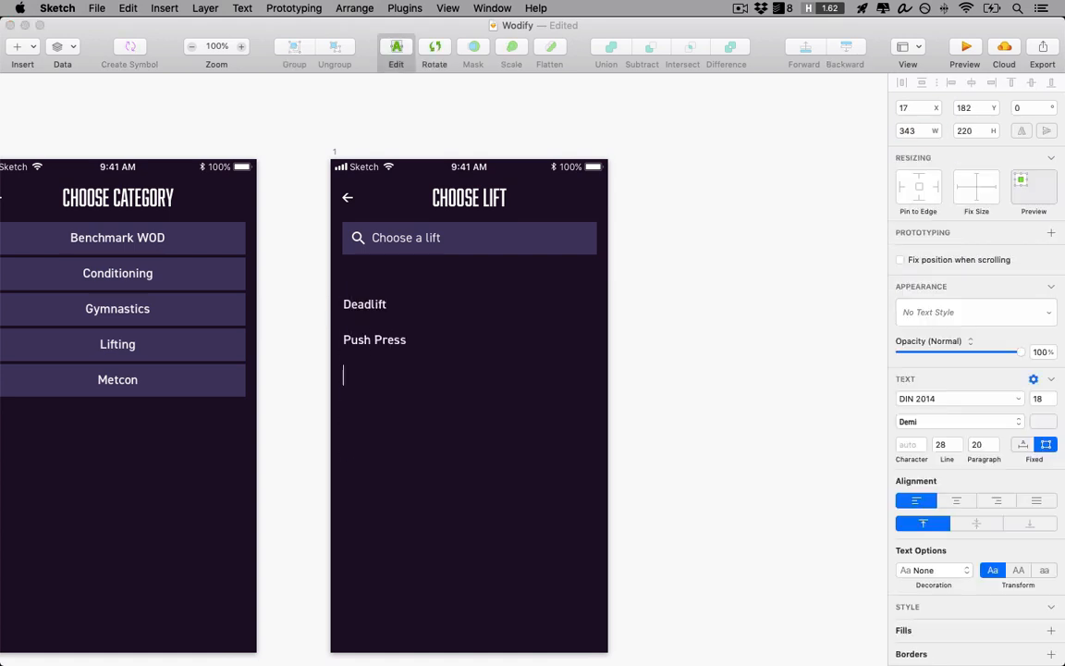
type("Bench Press")
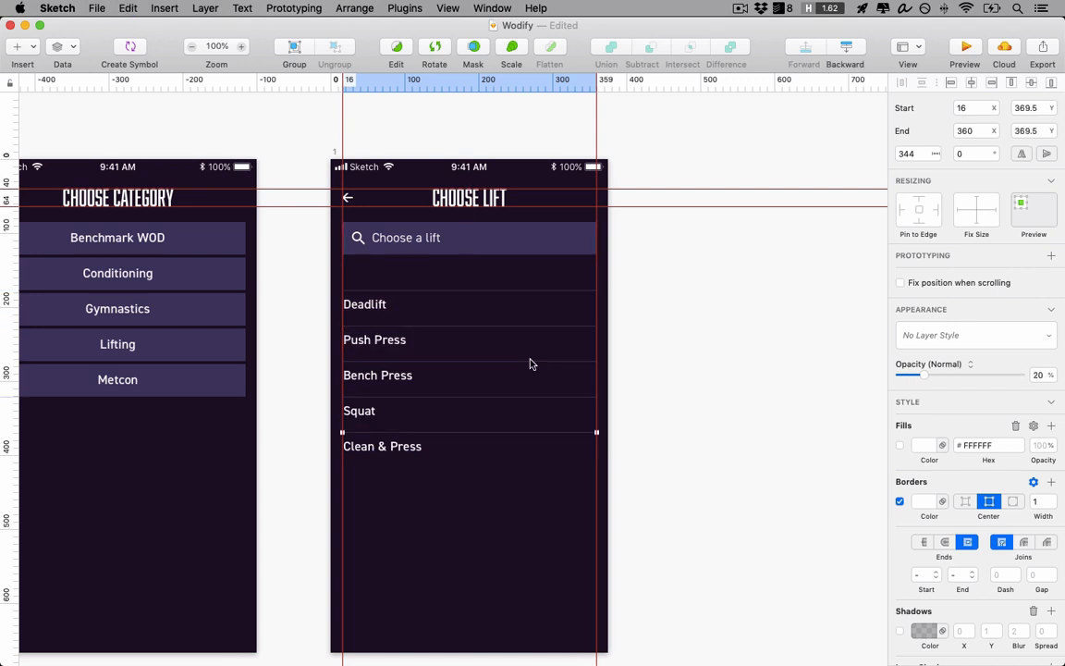
Shift the lift list down and add a 'Recently added lifts' heading in Demi weight.
left_click(453, 507)
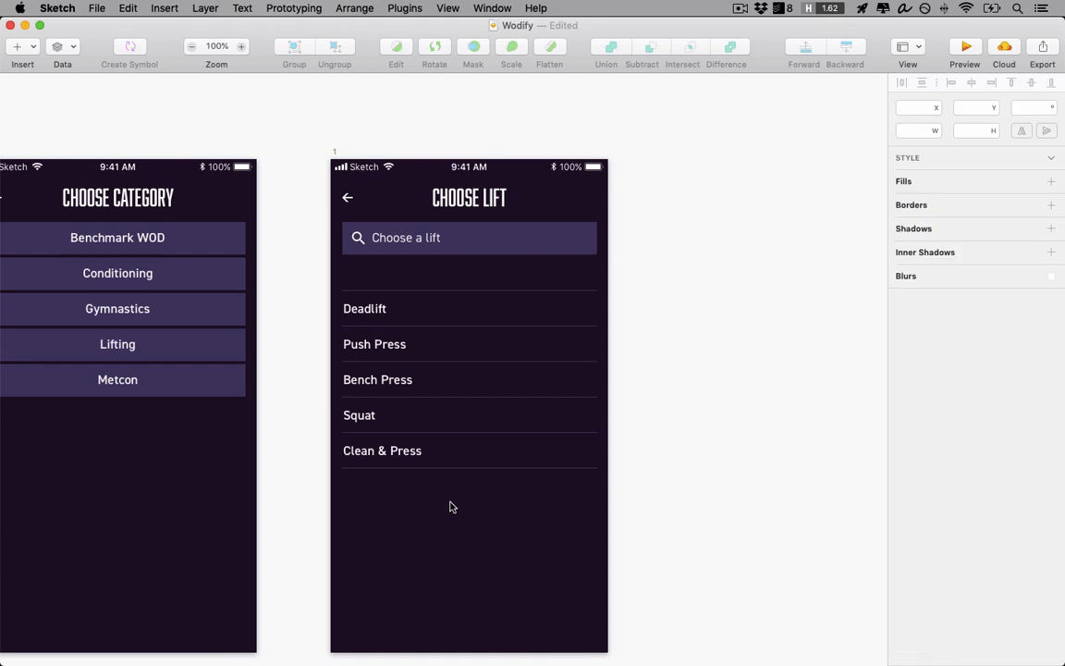
left_click(364, 289)
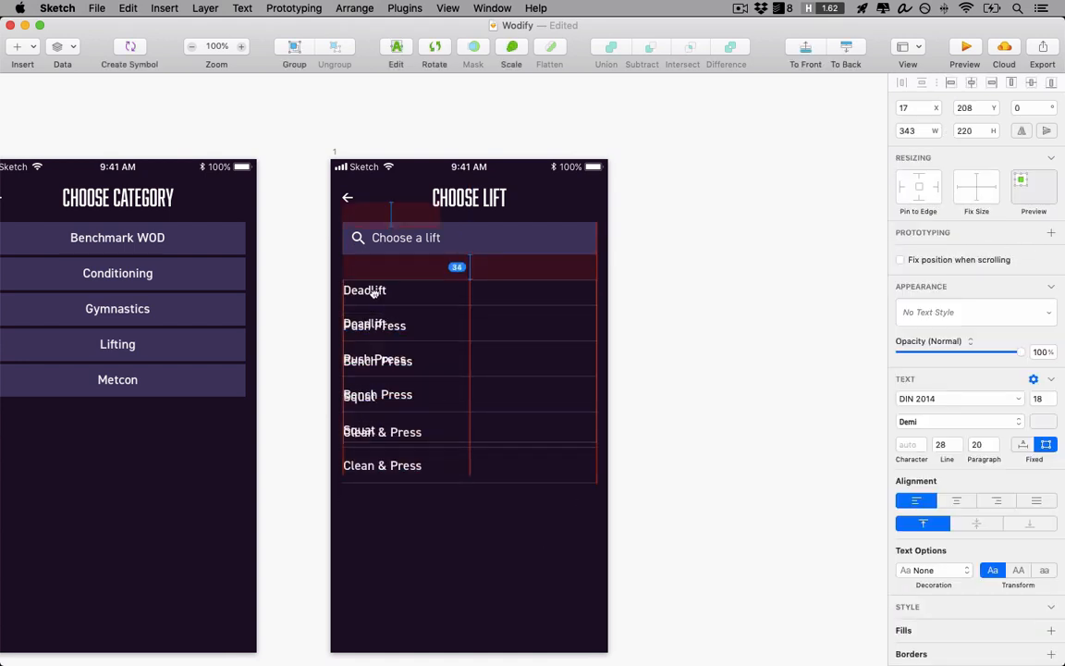
type("Recently added lifts")
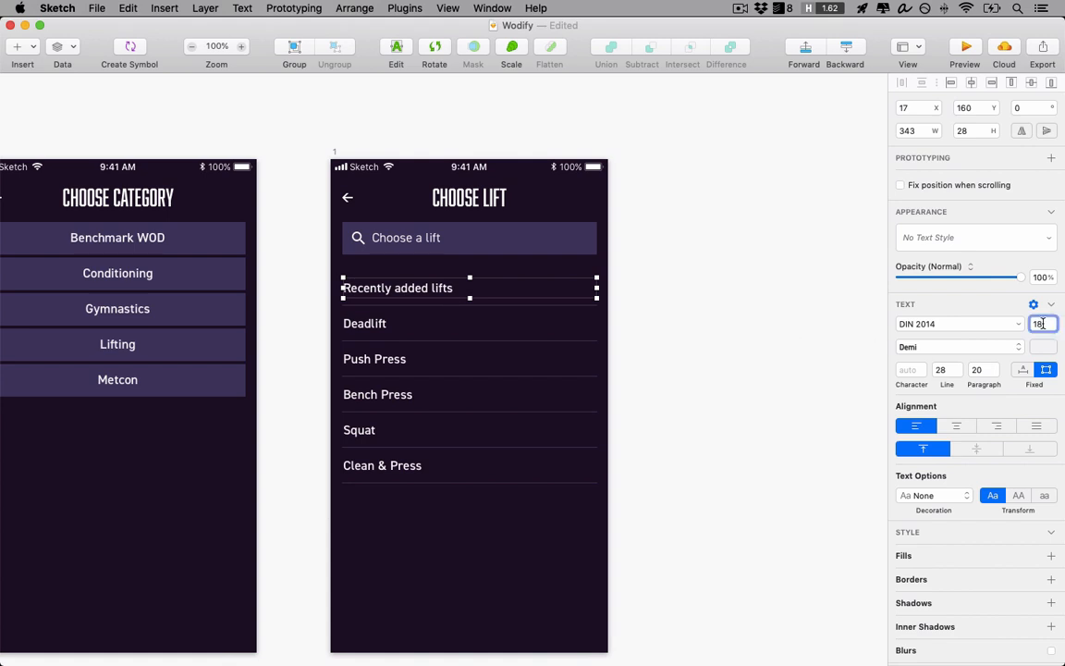
left_click(958, 348)
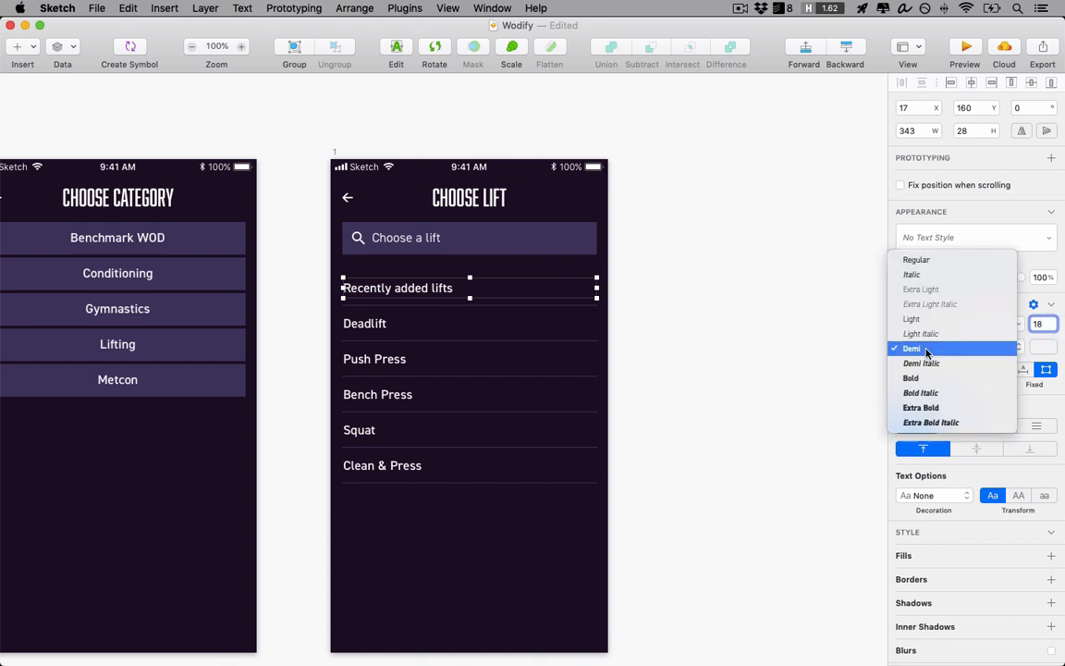
left_click(913, 348)
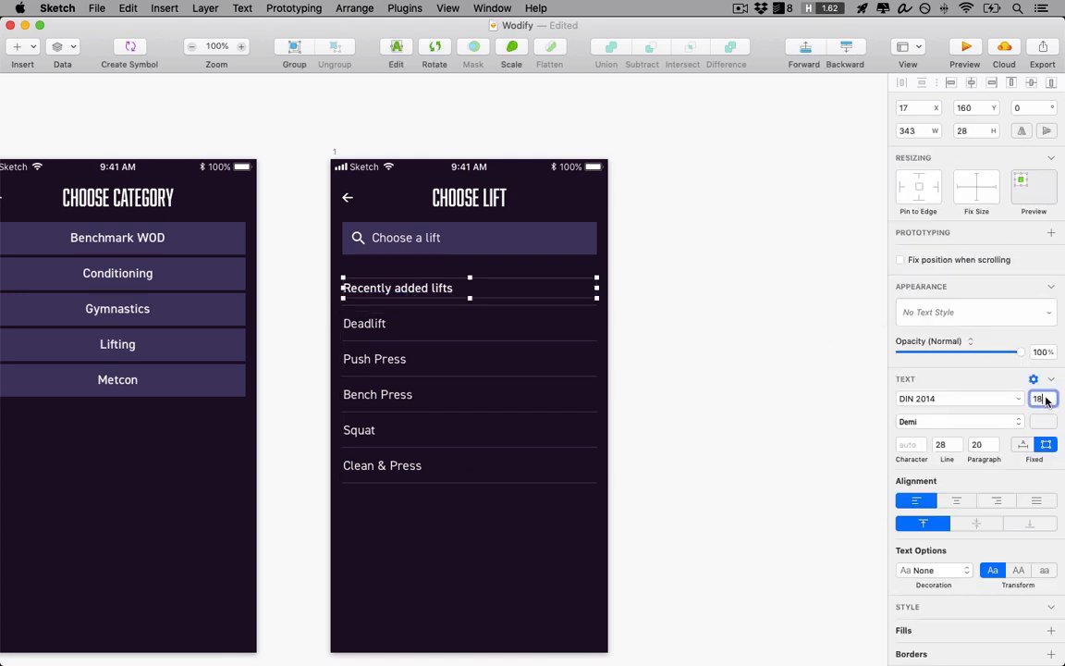
Set the heading to 16 pt and lower its opacity to dim it.
type("16")
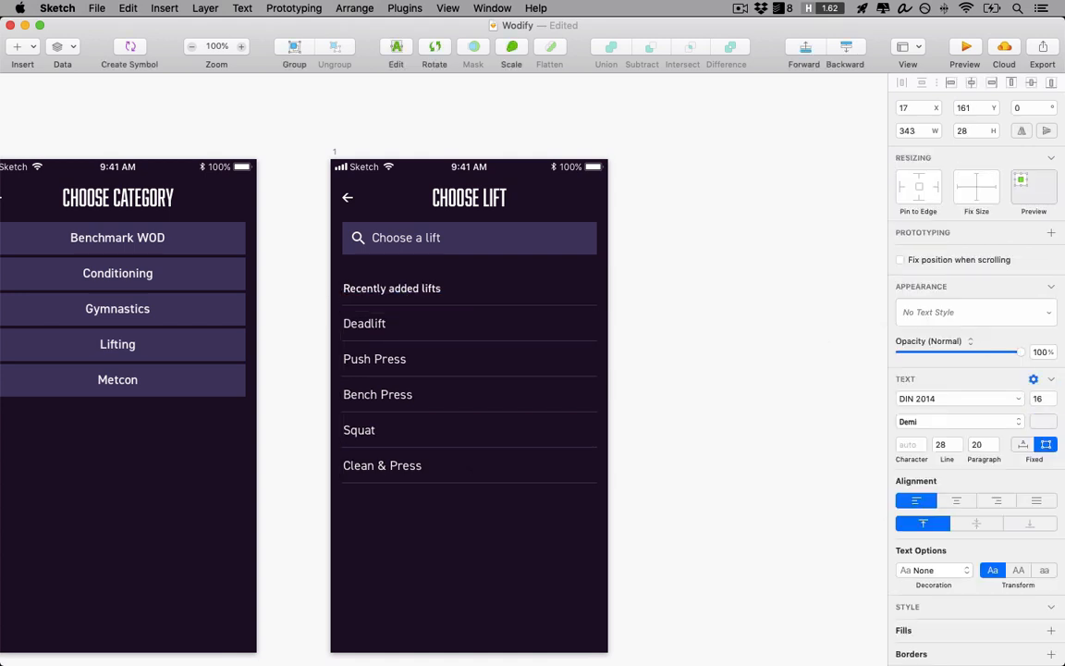
left_click_drag(1021, 351, 984, 351)
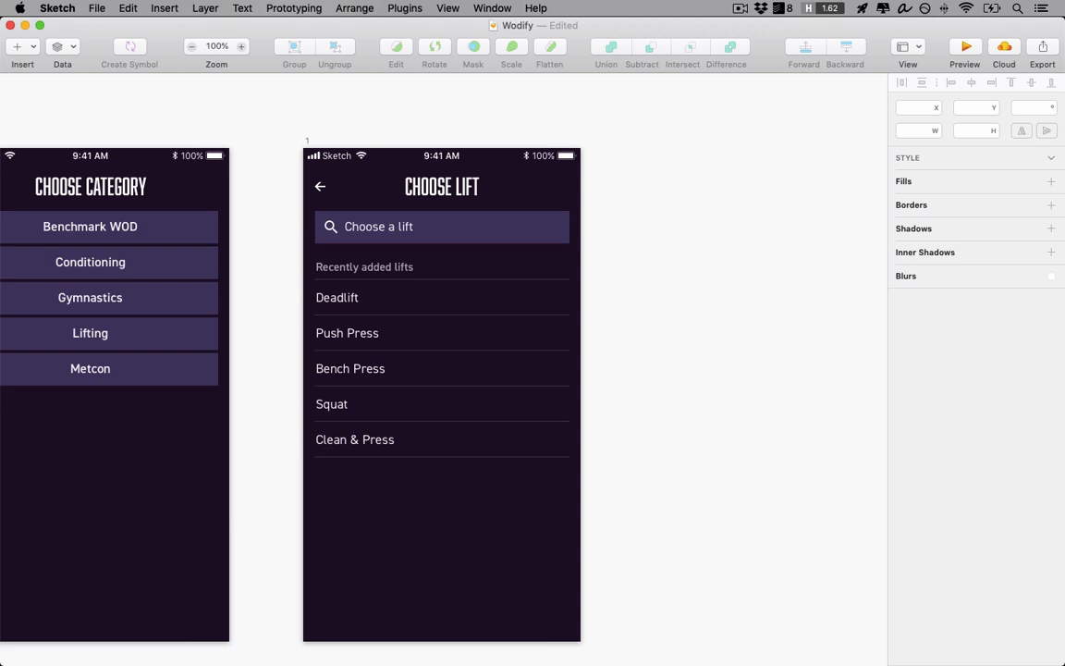
mouse_move(736, 288)
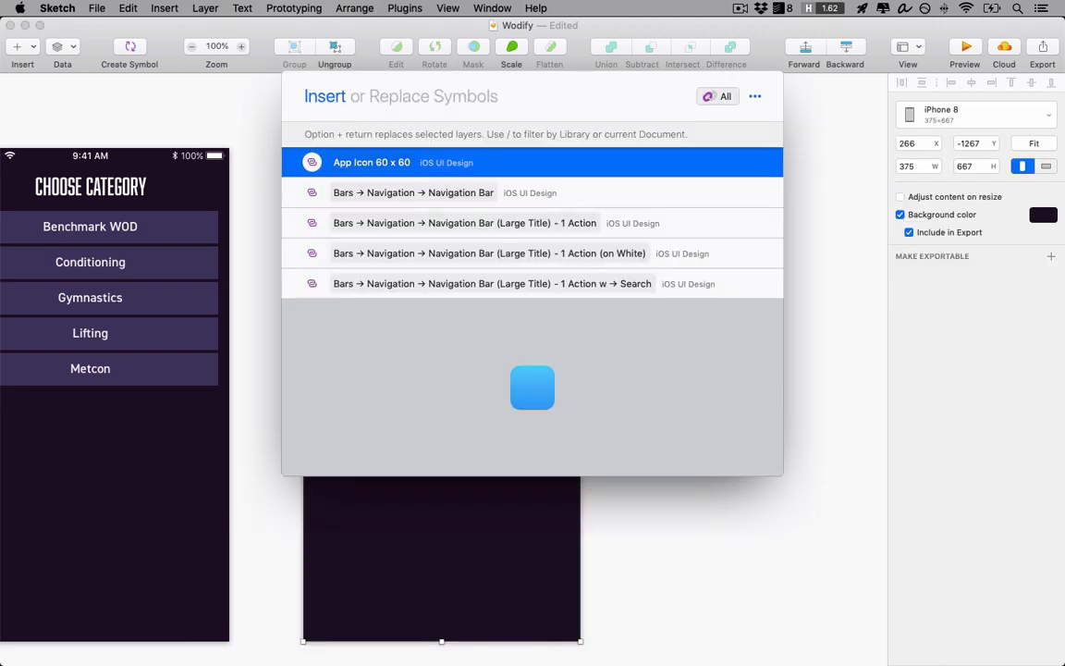
Insert the iOS dark keyboard symbol on Choose Lift and review the old weight entry field.
type("keyboard dark")
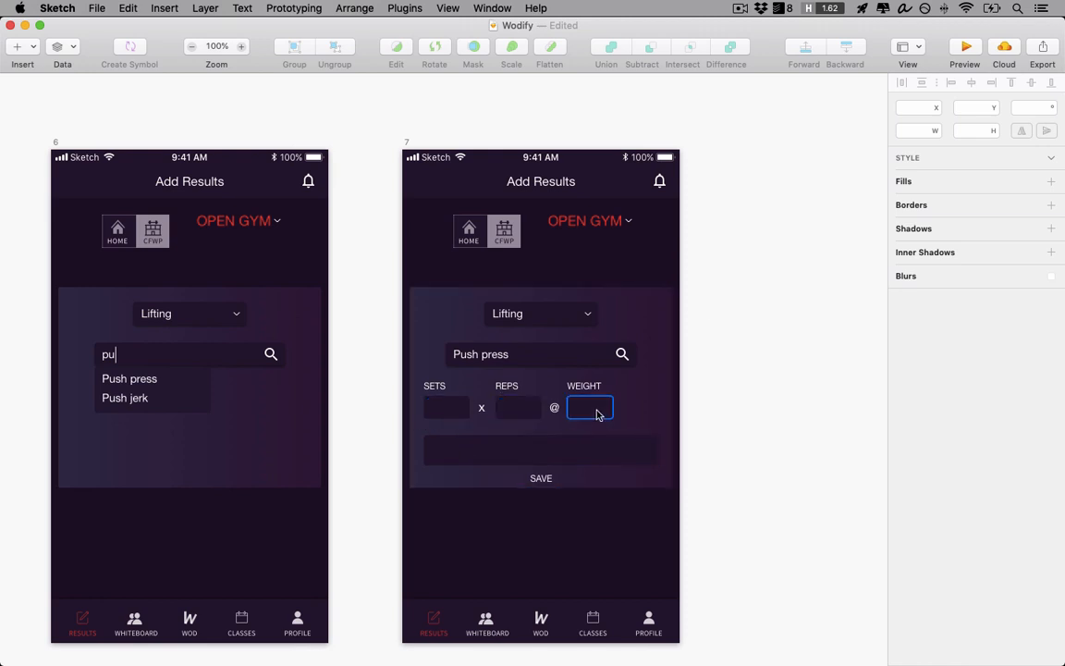
left_click(540, 451)
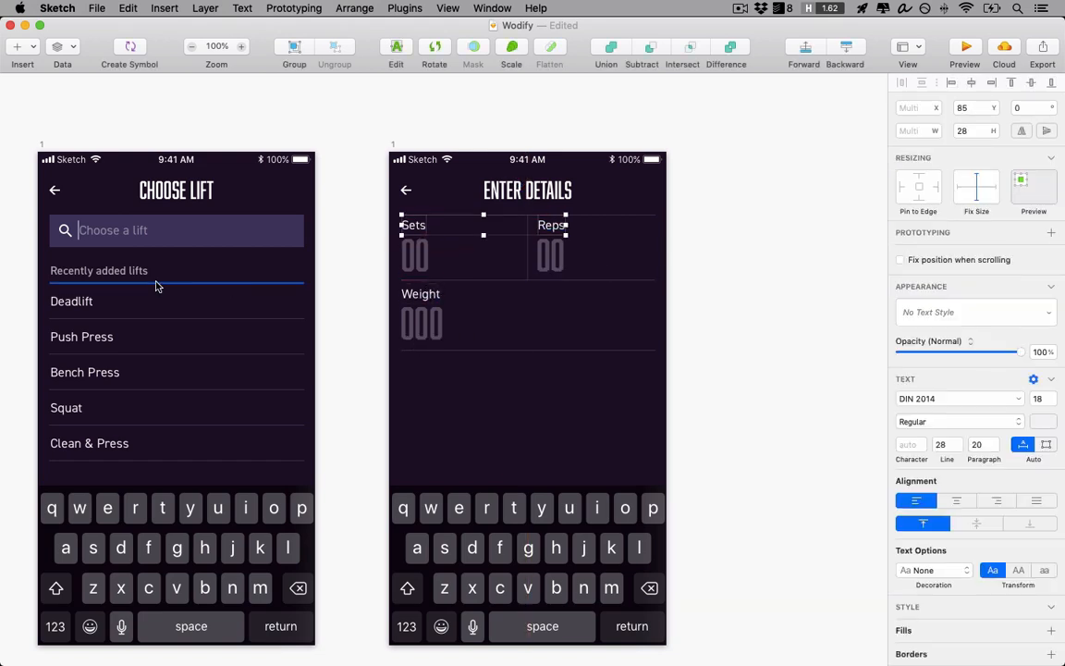
Add a Notes prompt and a red #F53838 Save Results button below the Weight field.
left_click(100, 270)
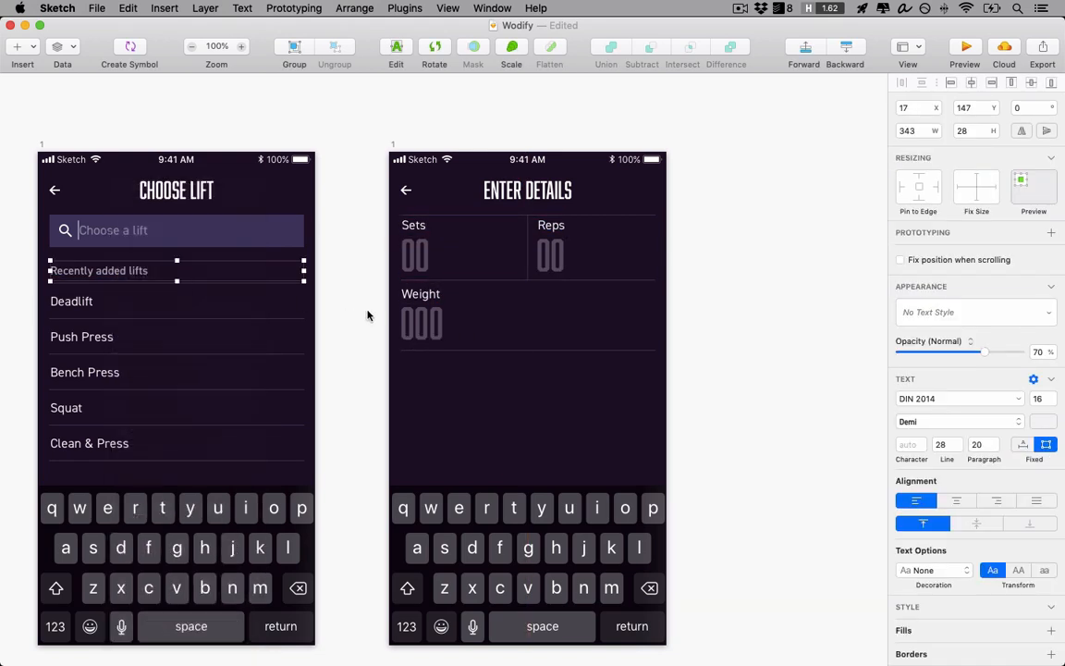
left_click(422, 295)
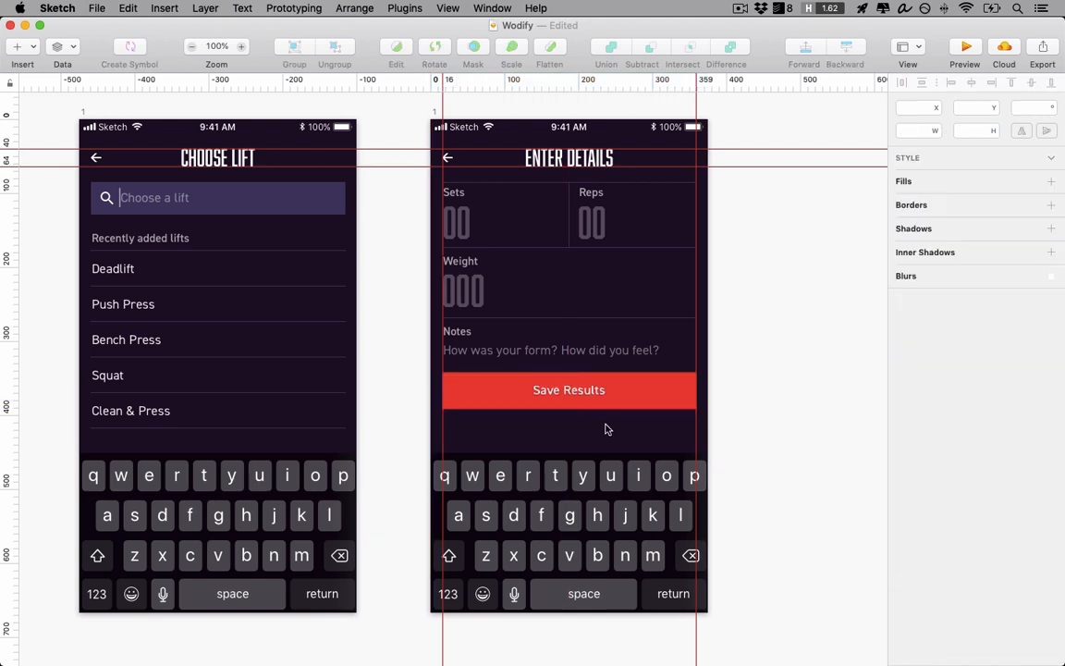
left_click(570, 389)
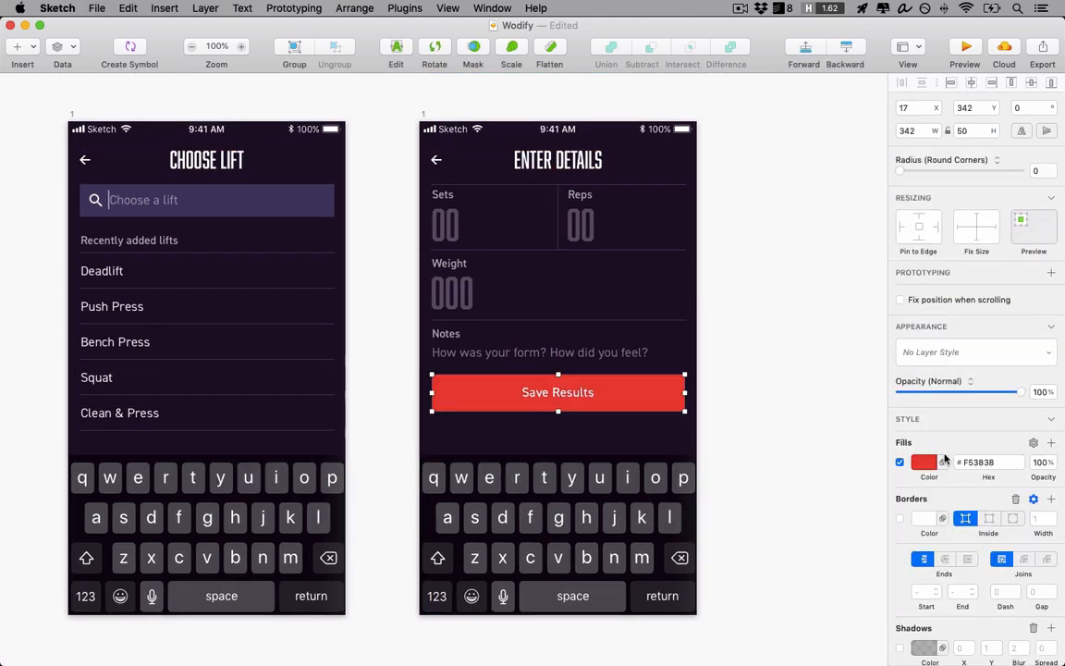
left_click(812, 405)
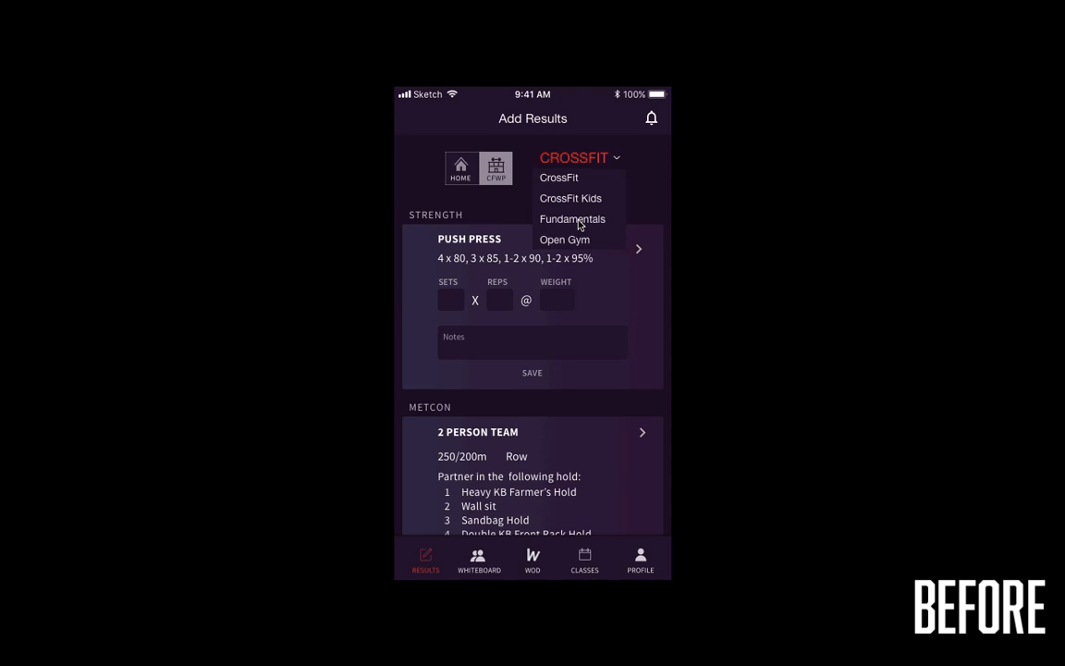
Play the Before dropdown flow, then the After flow choosing Open Gym and the Lifting category.
left_click(564, 240)
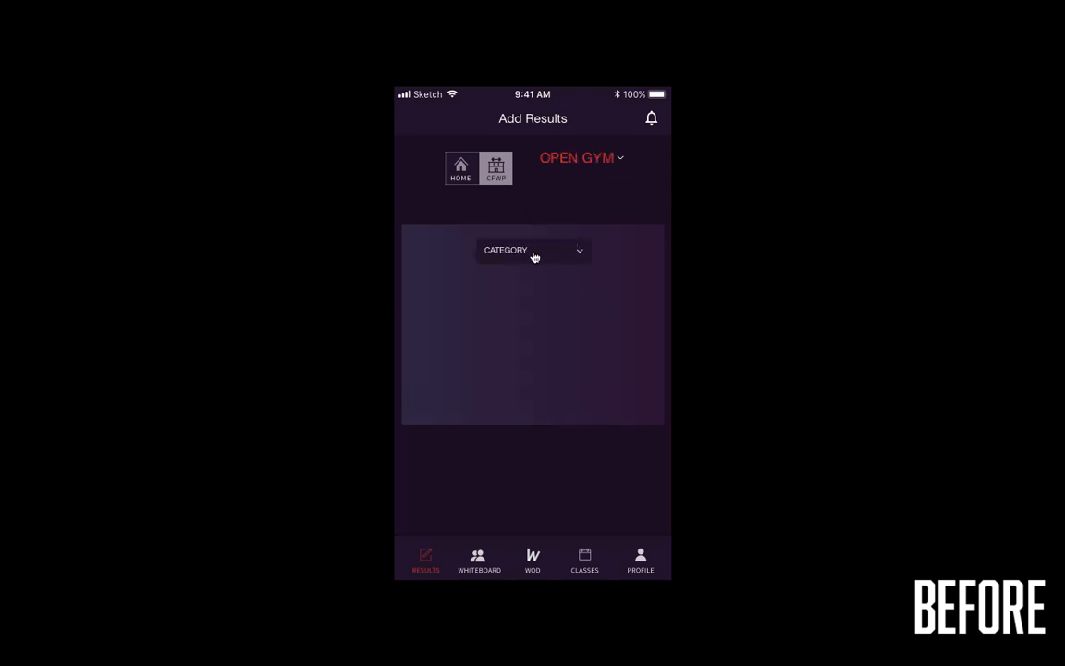
left_click(533, 250)
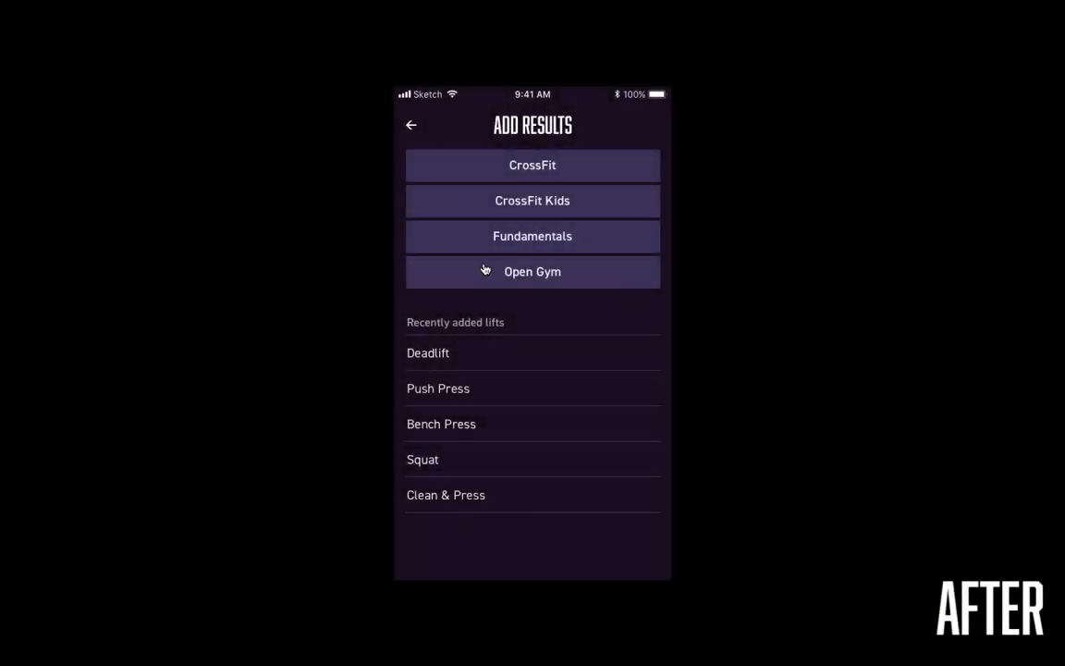
left_click(532, 270)
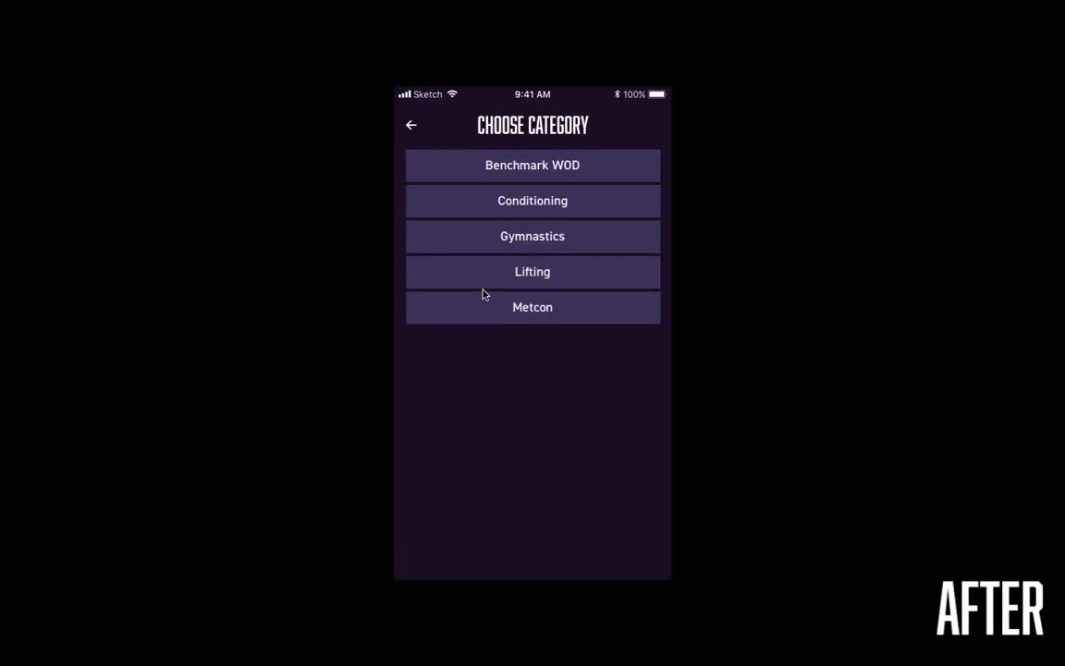
left_click(532, 270)
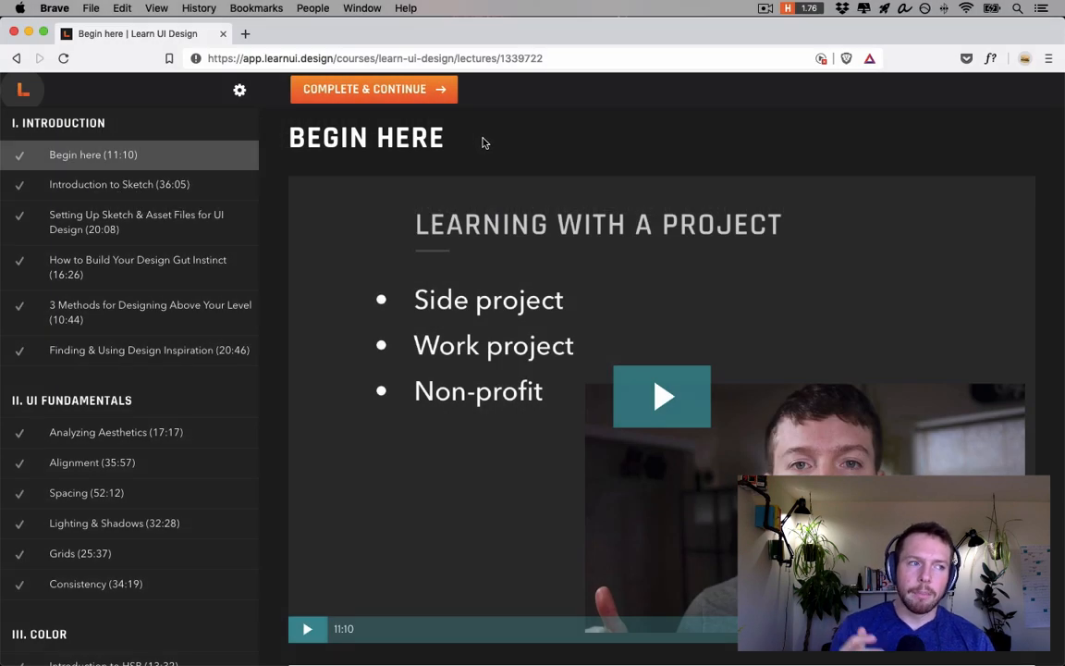
Scroll through the Begin here lesson's homework and resources sections.
scroll("down", 3)
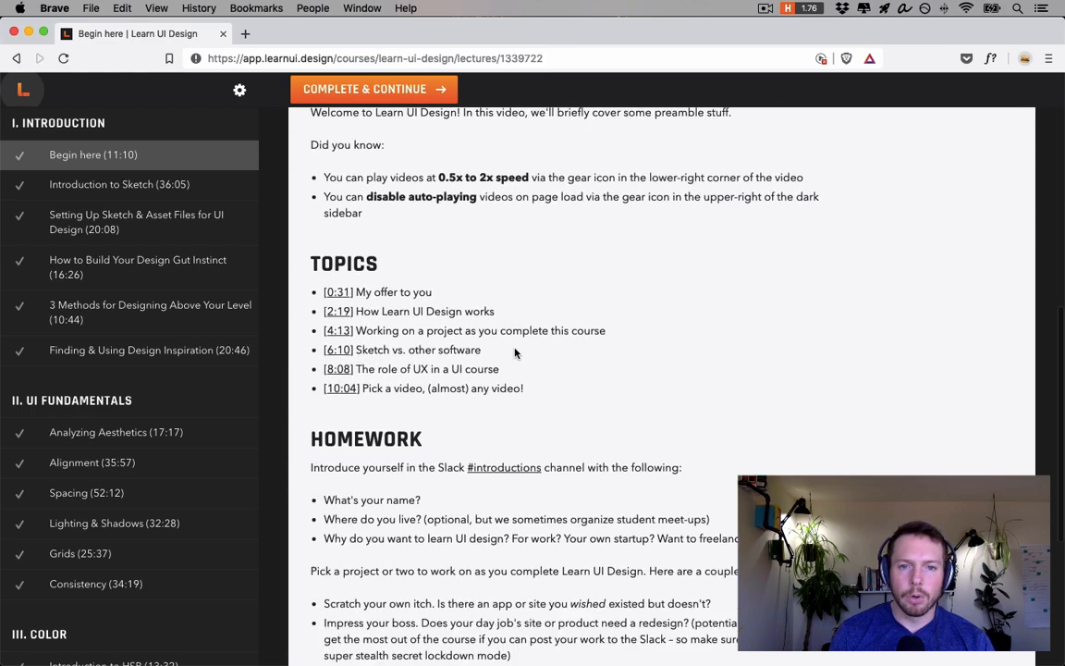
scroll("down", 3)
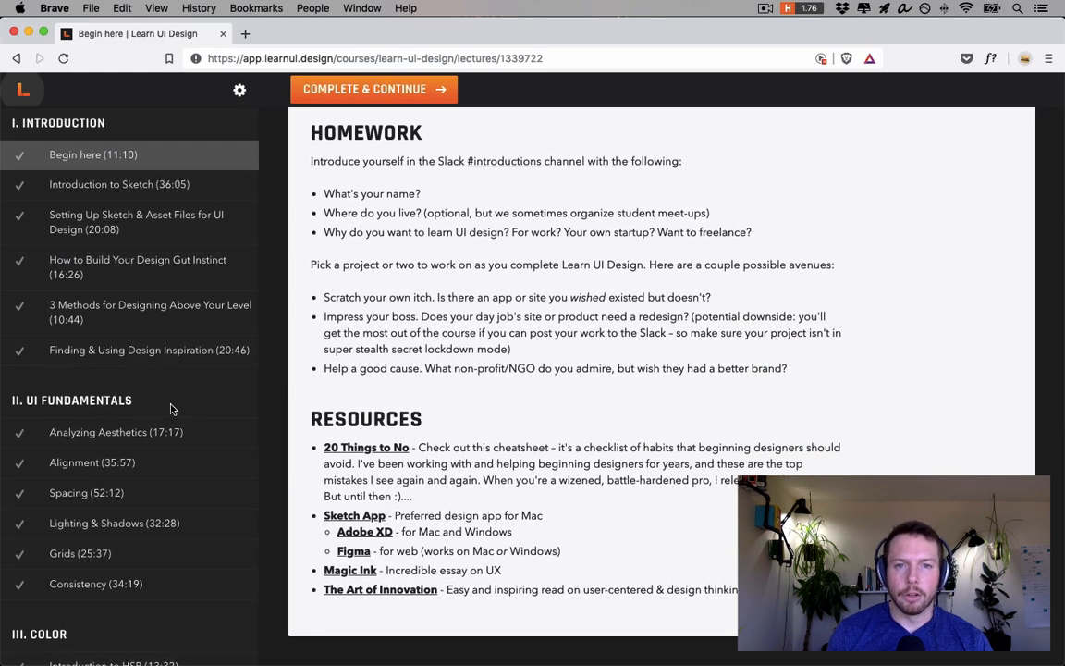
scroll("down", 3)
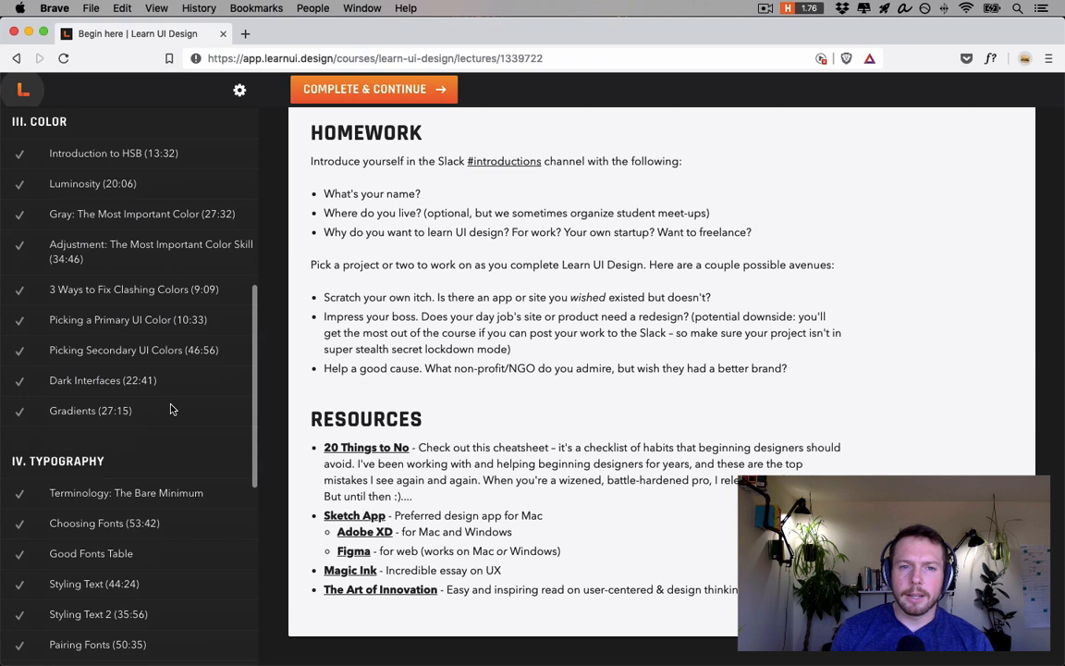
scroll("down", 3)
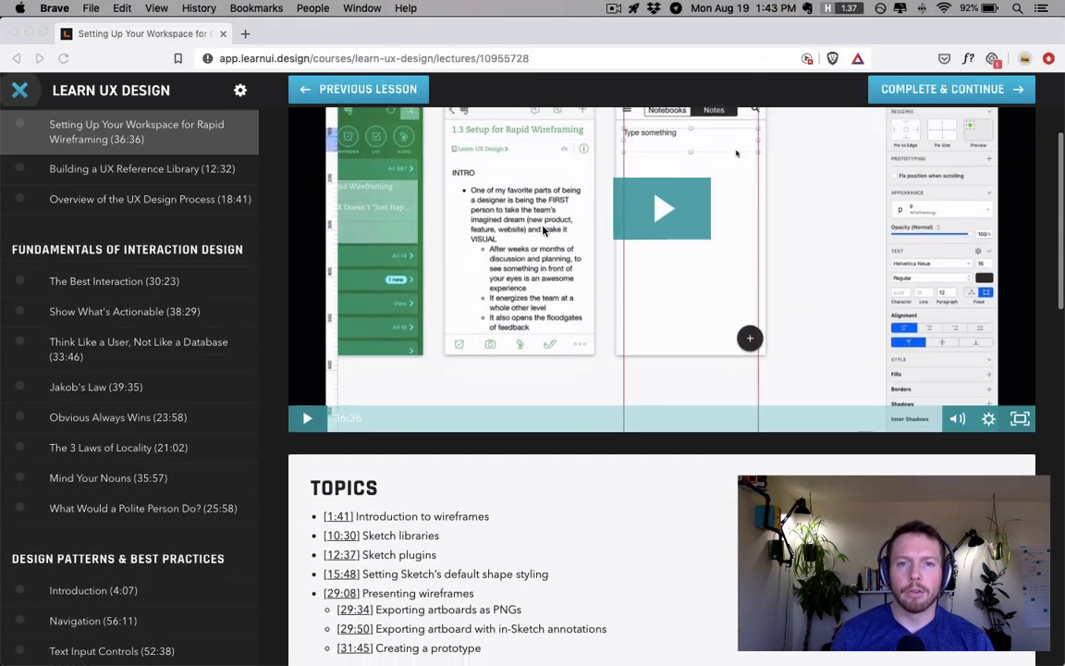
Scroll the Learn UX Design lessons and move to the Overview of the UX Design Process lesson.
scroll("down", 3)
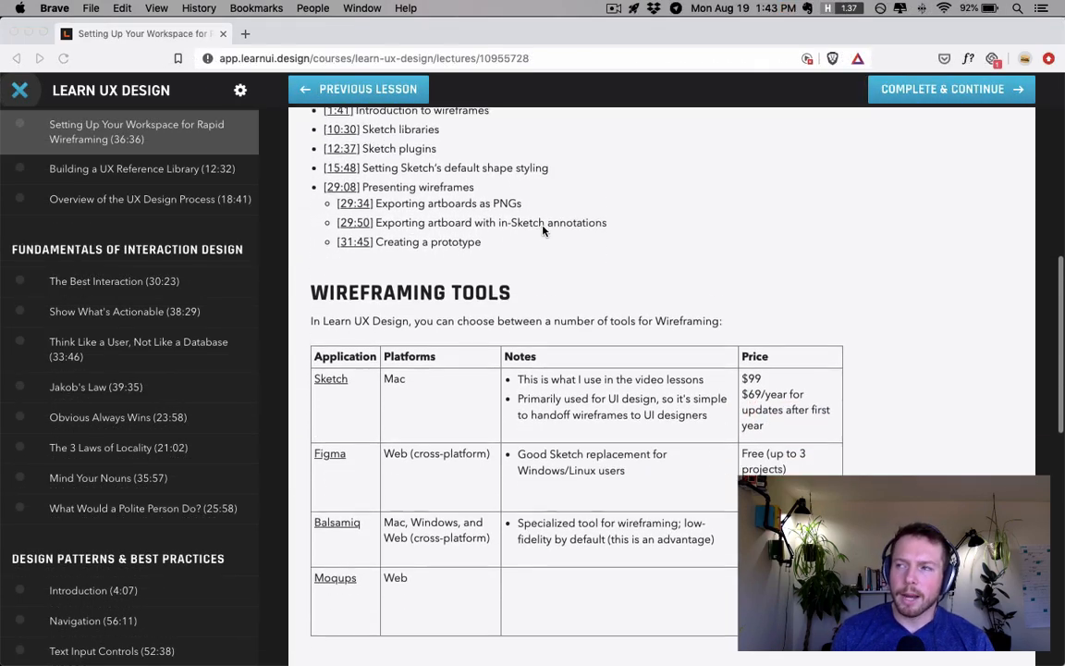
scroll("down", 3)
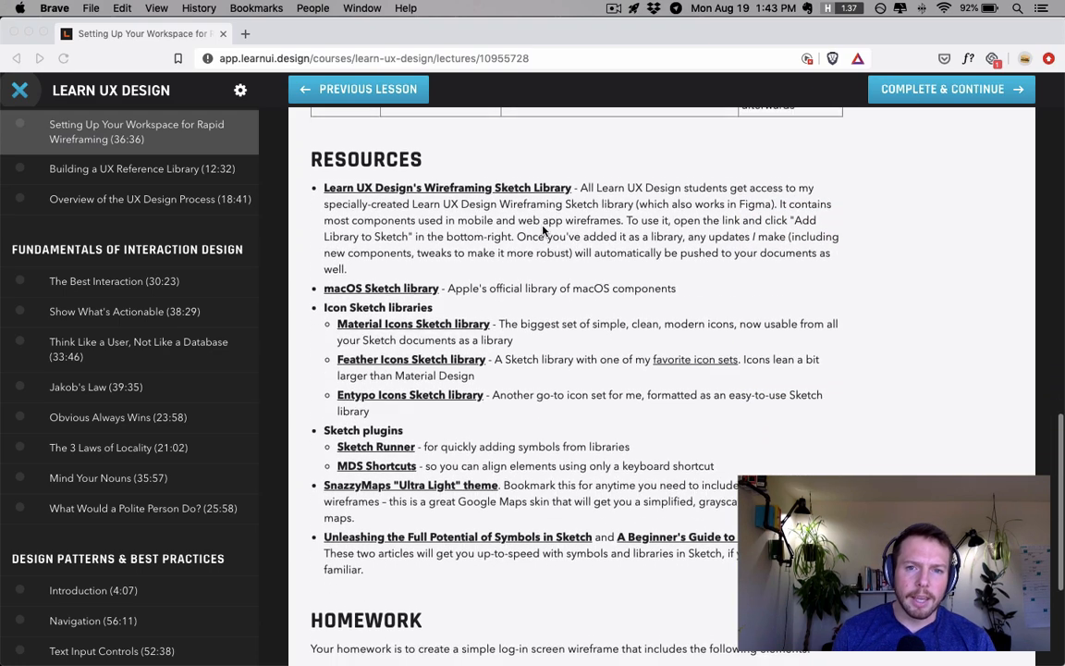
scroll("down", 3)
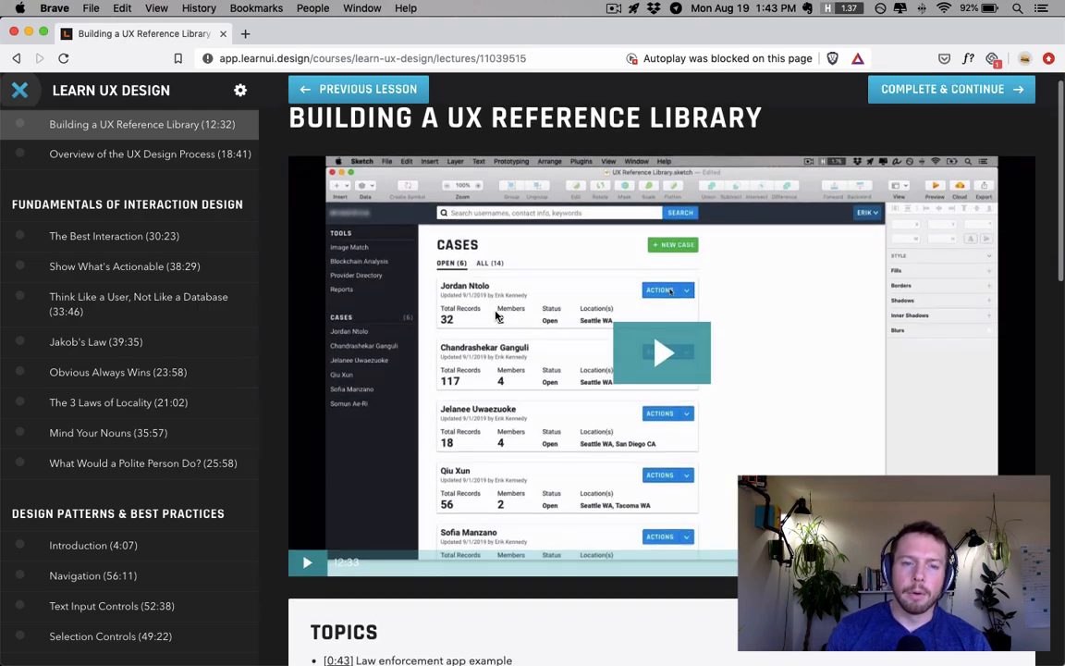
scroll("down", 3)
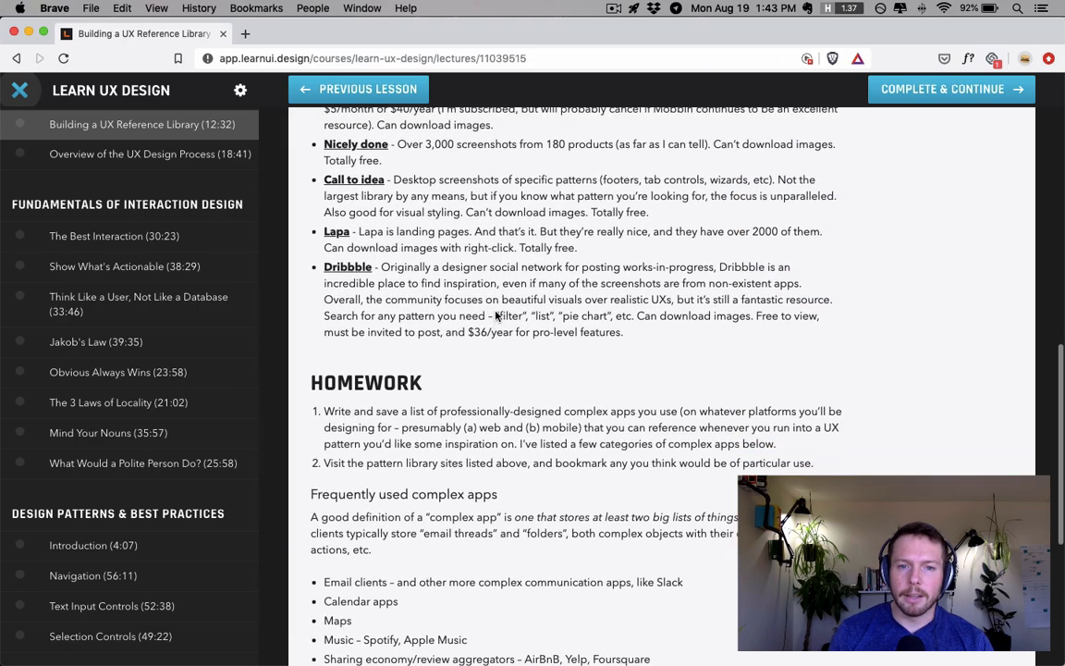
scroll("down", 3)
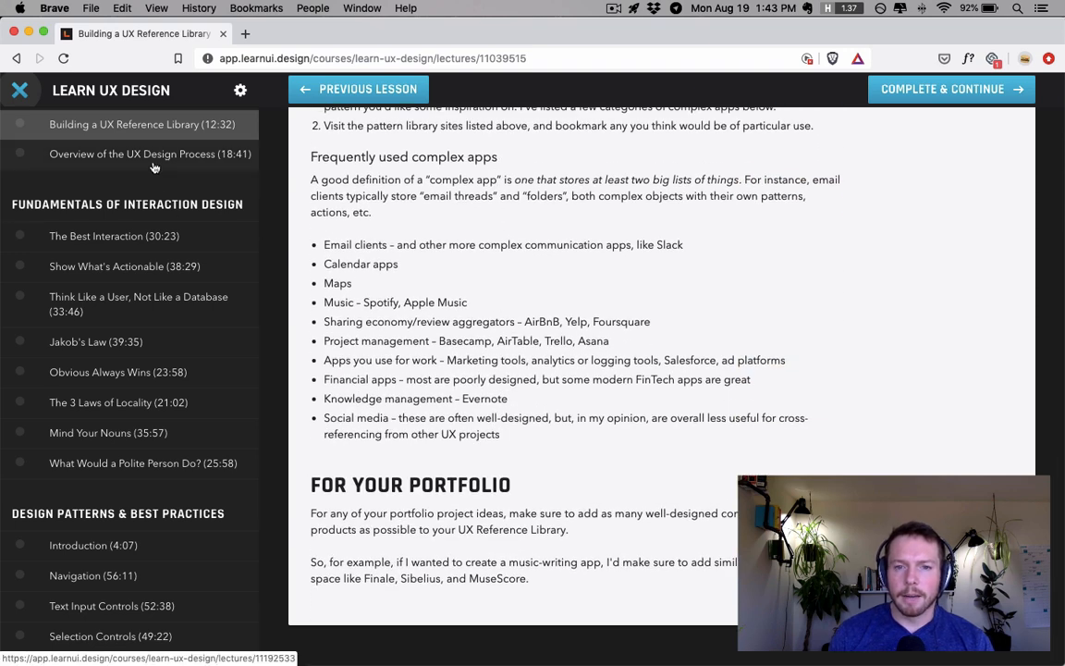
left_click(148, 154)
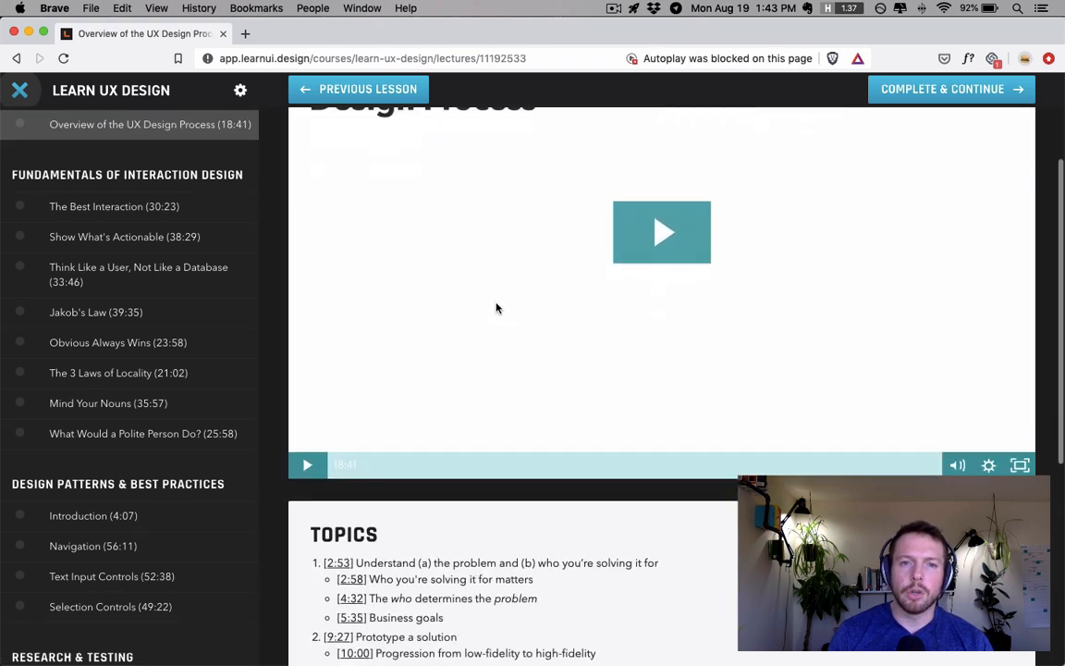
scroll("down", 3)
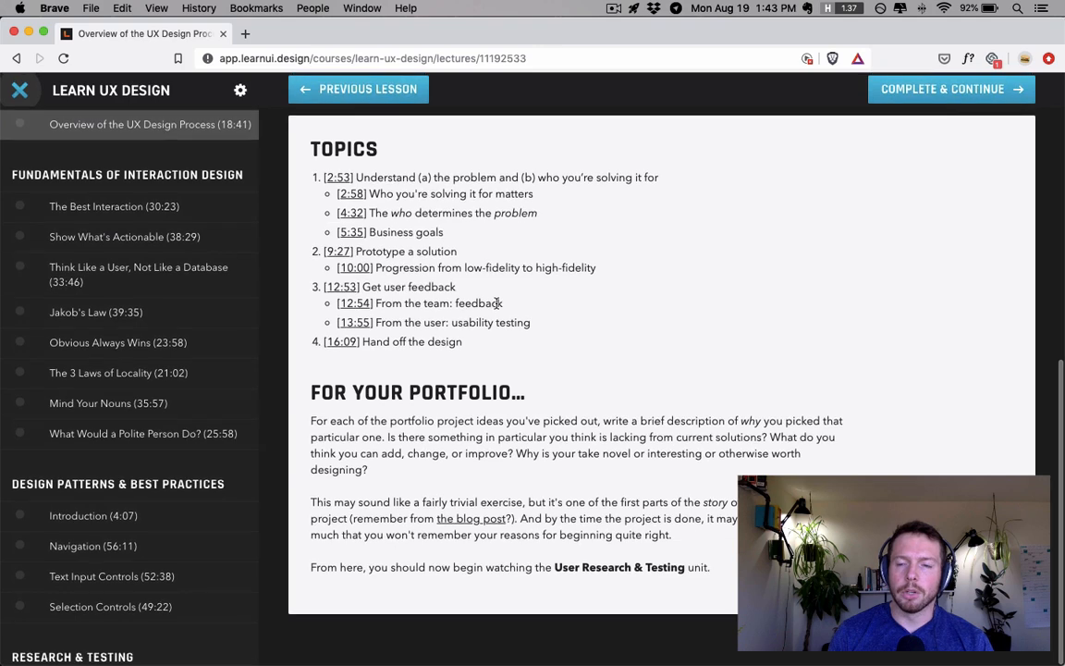